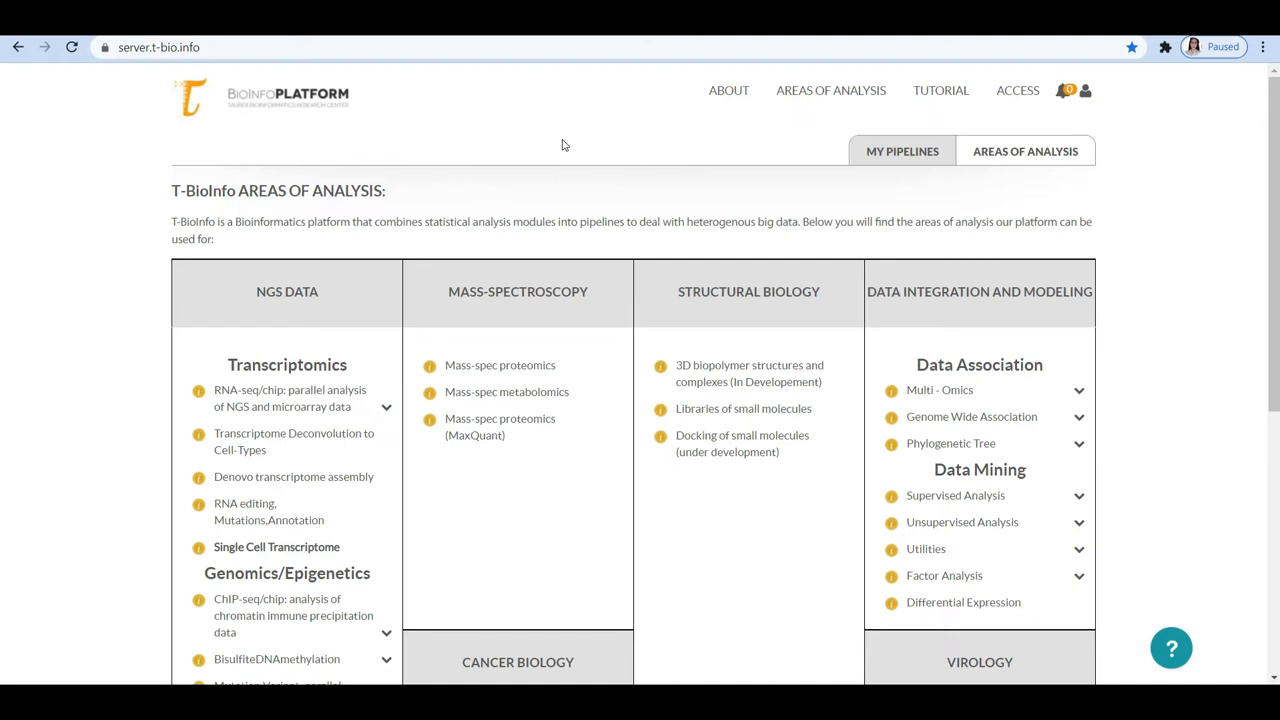
{"action": "mouse_move", "coordinate": [1053, 533]}
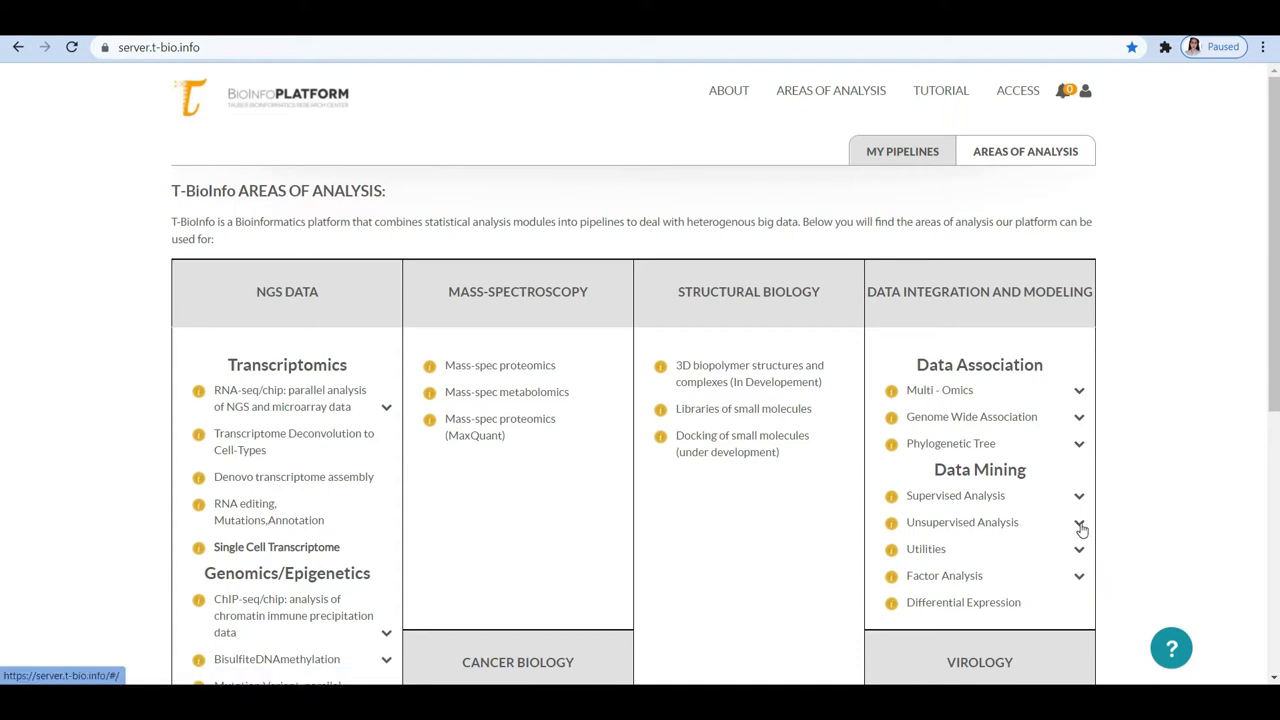
Expand Data Mining > Unsupervised Analysis and start a new unsupervised analysis pipeline.
{"action": "left_click", "coordinate": [1078, 522]}
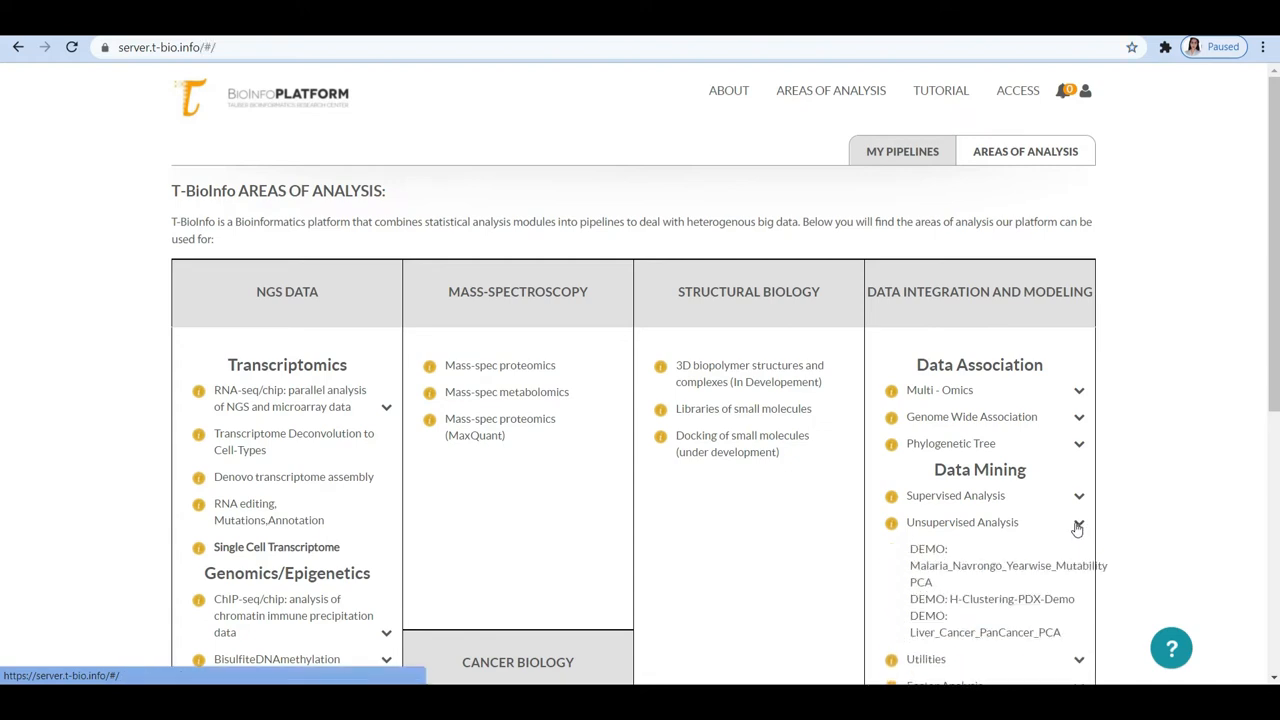
{"action": "scroll", "scroll_direction": "down", "scroll_amount": 3}
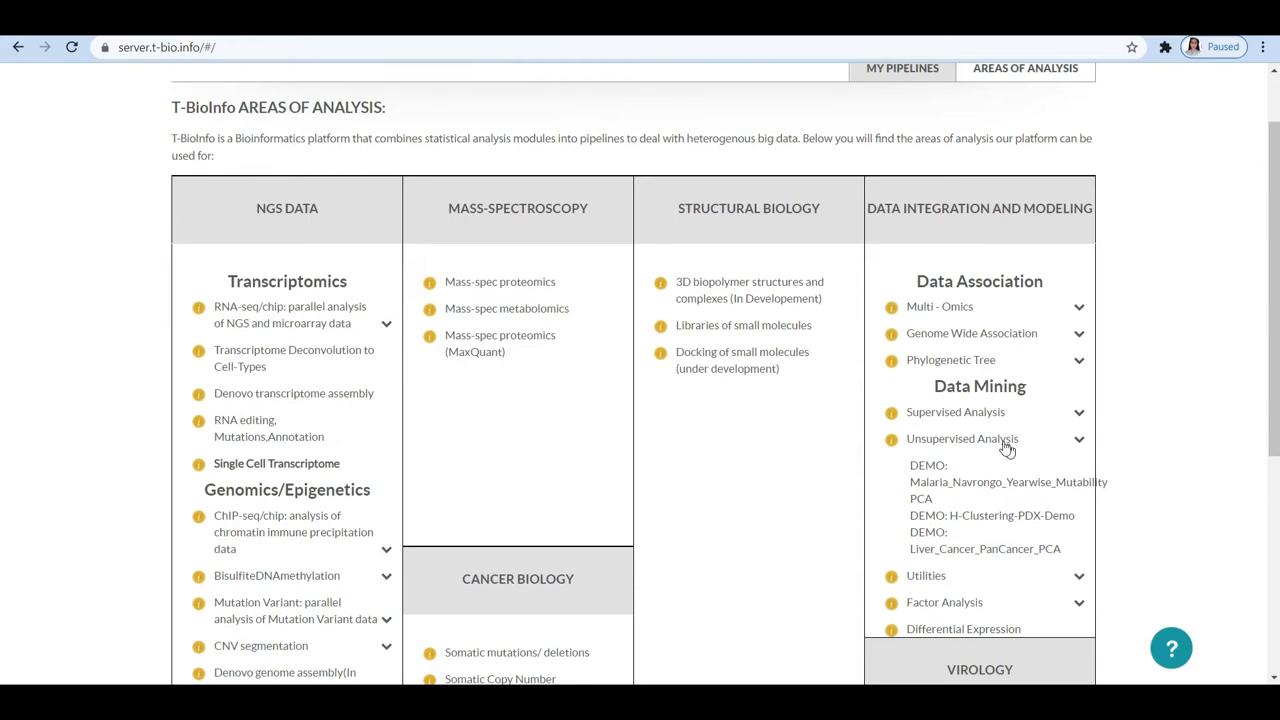
{"action": "left_click", "coordinate": [962, 439]}
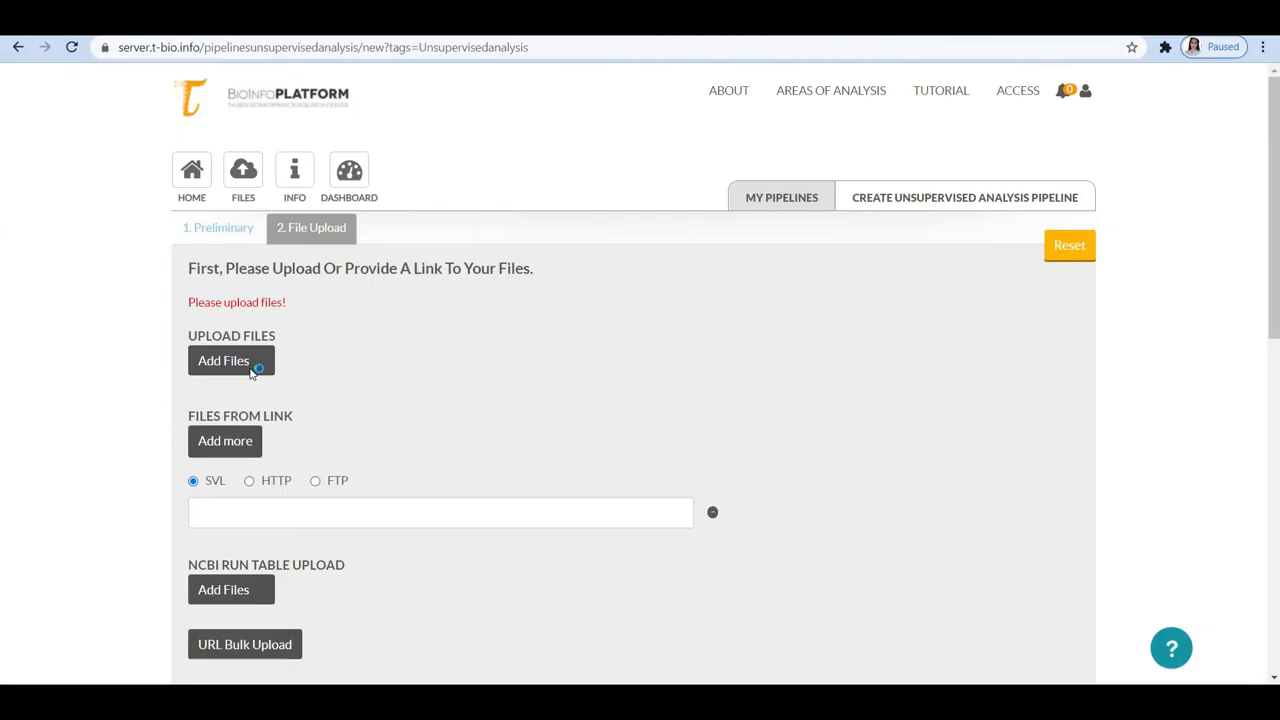
Upload expression_genes_cell_lines.txt from the computer into the pipeline.
{"action": "left_click", "coordinate": [224, 360]}
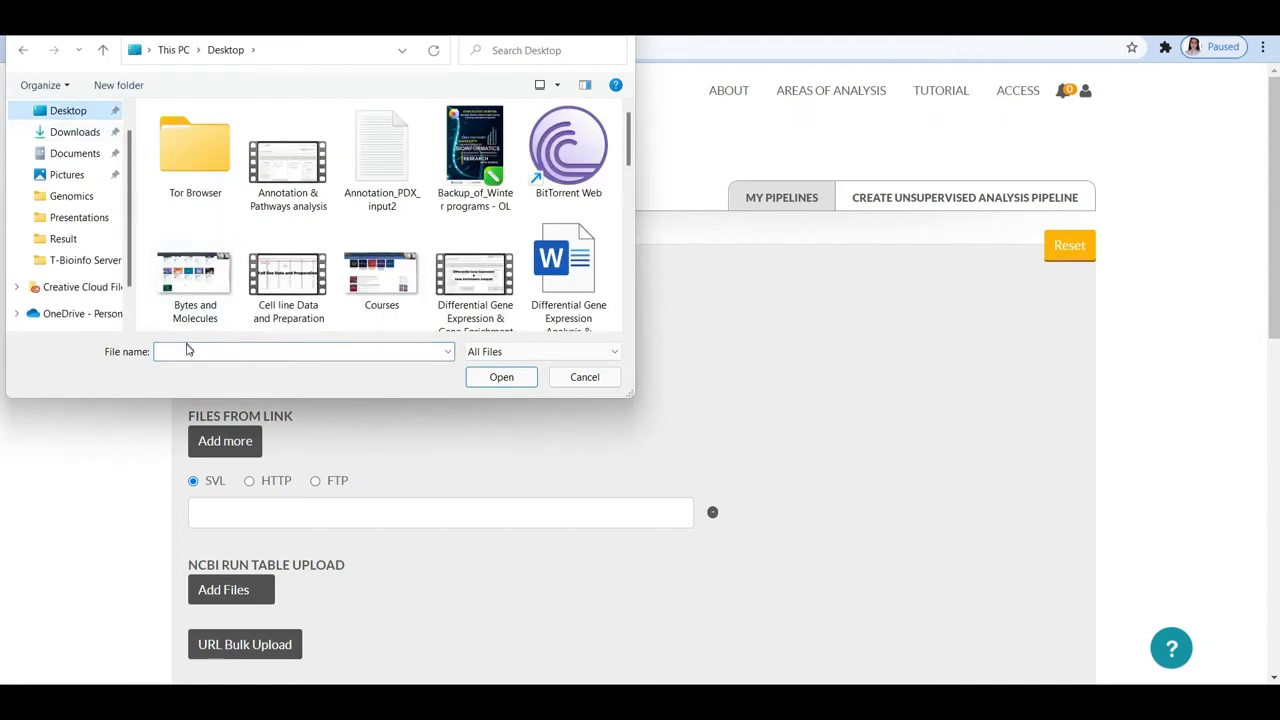
{"action": "type", "text": "EX"}
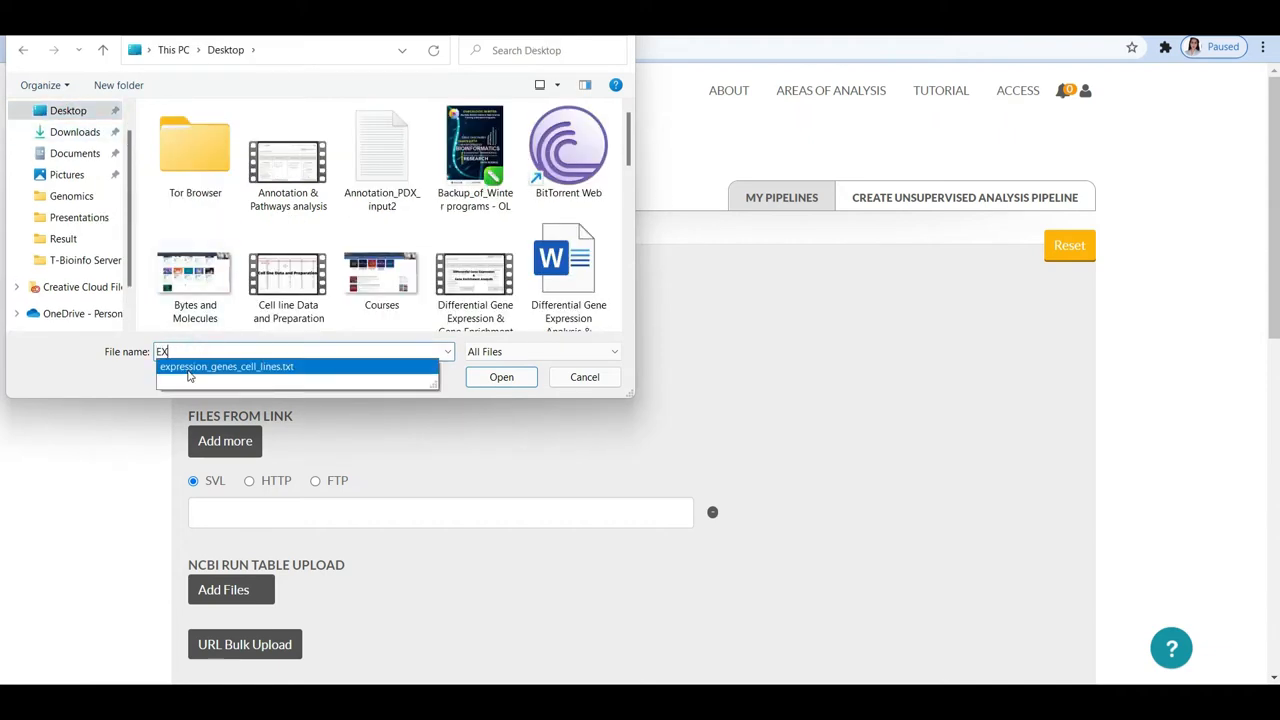
{"action": "left_click", "coordinate": [501, 377]}
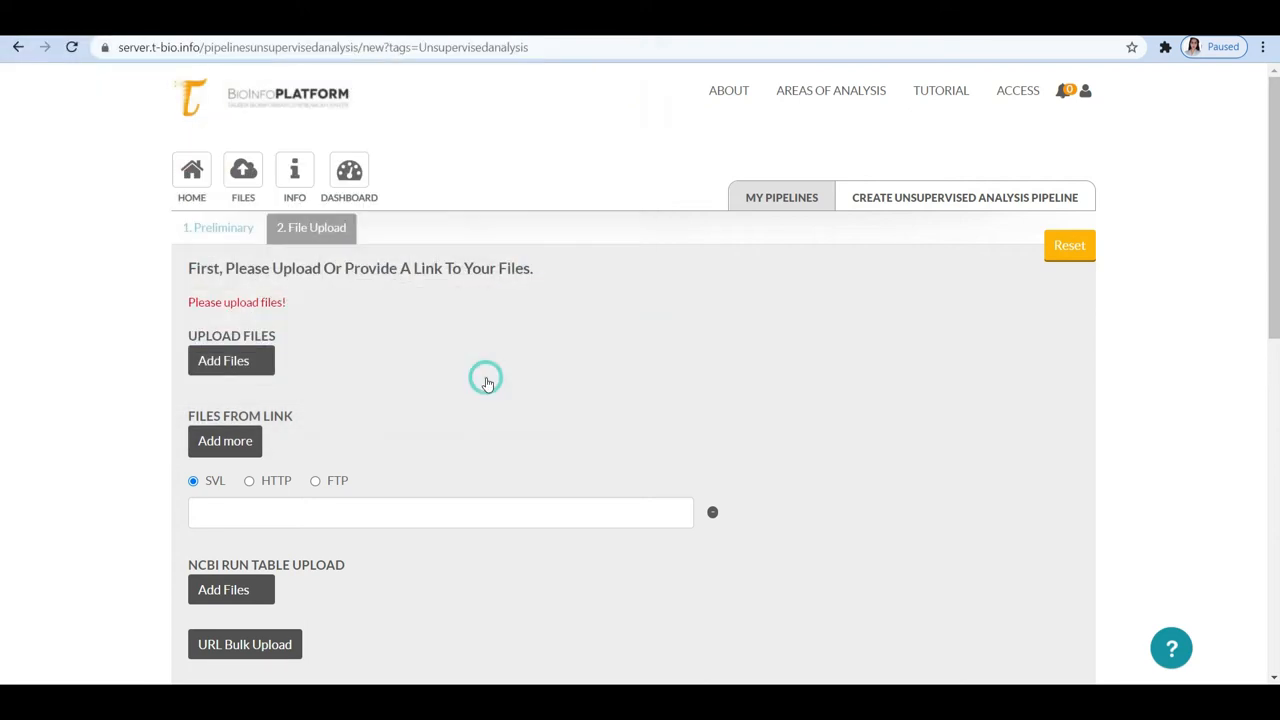
{"action": "left_click", "coordinate": [231, 360]}
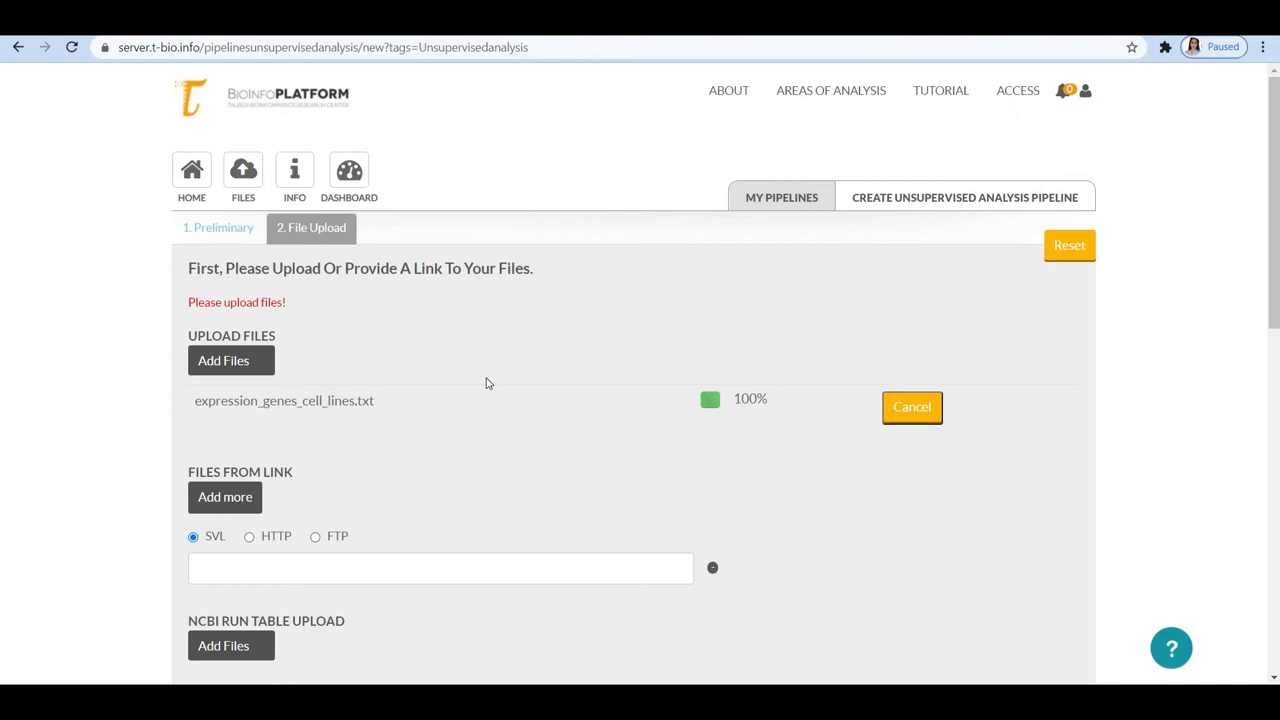
{"action": "scroll", "scroll_direction": "down", "scroll_amount": 3}
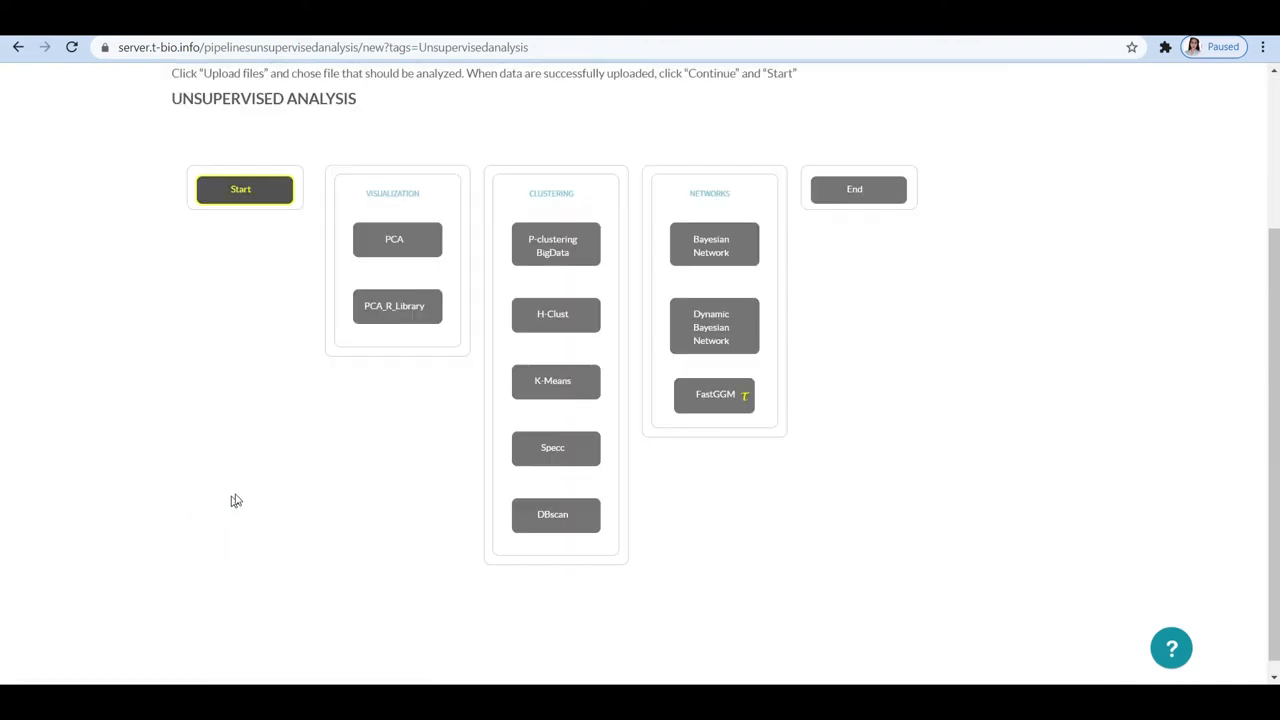
{"action": "mouse_move", "coordinate": [267, 473]}
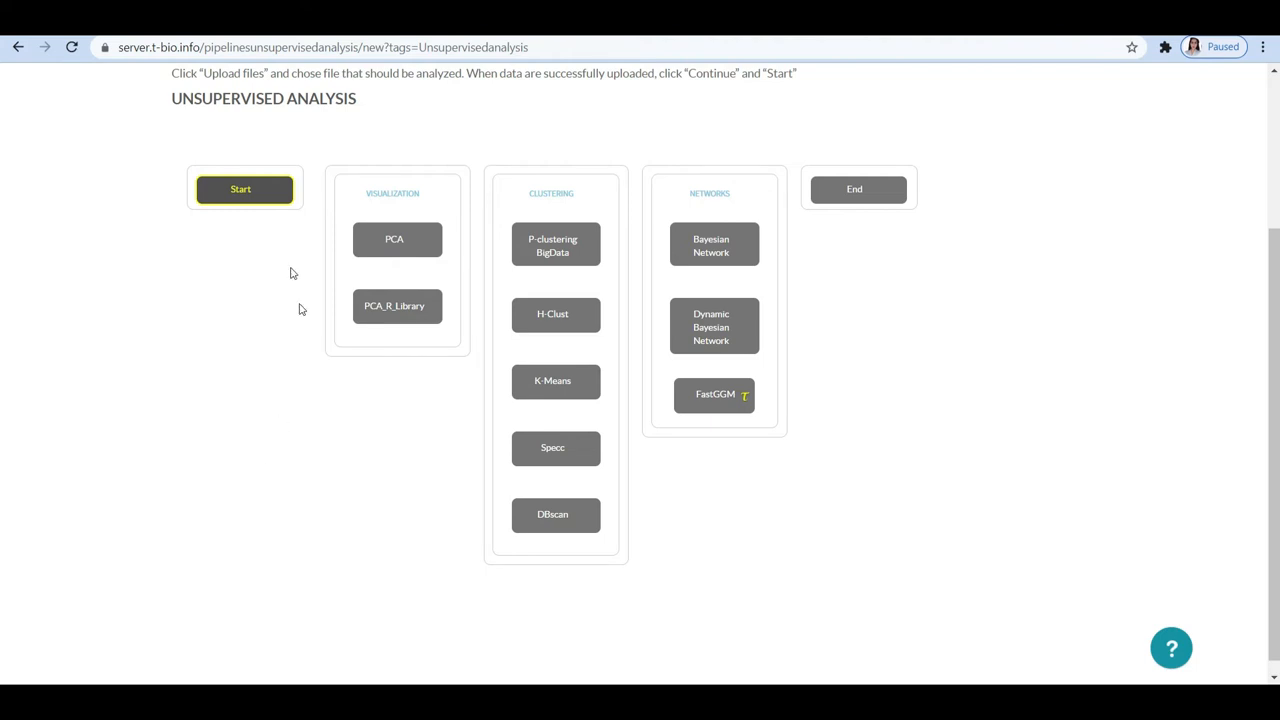
Begin the pipeline at Start and dismiss the two introductory explanation popups.
{"action": "left_click", "coordinate": [240, 189]}
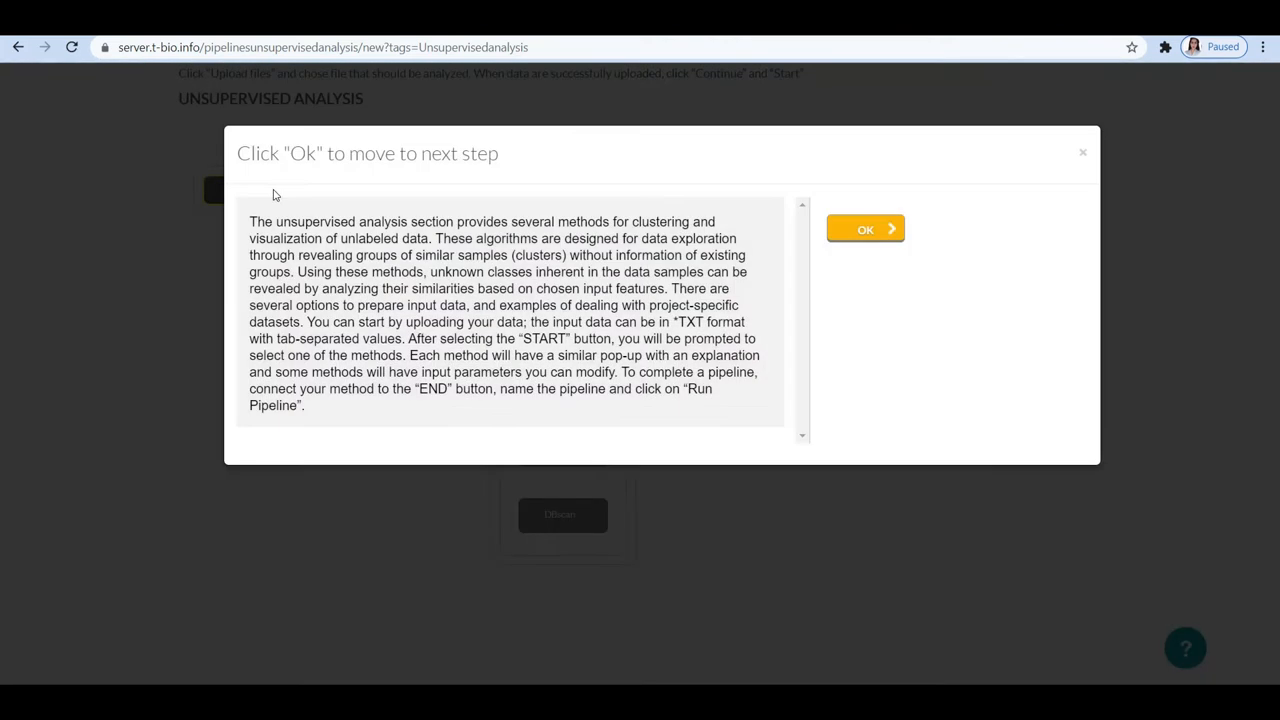
{"action": "left_click", "coordinate": [865, 229]}
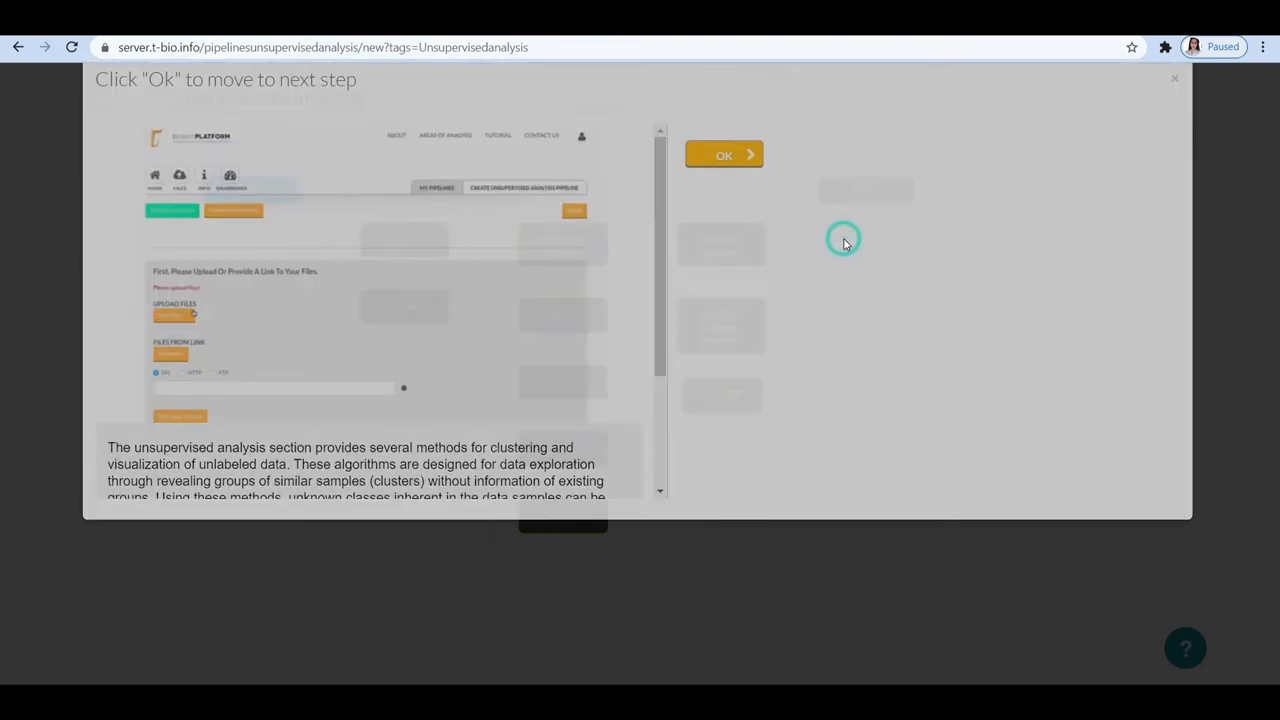
{"action": "left_click", "coordinate": [724, 155]}
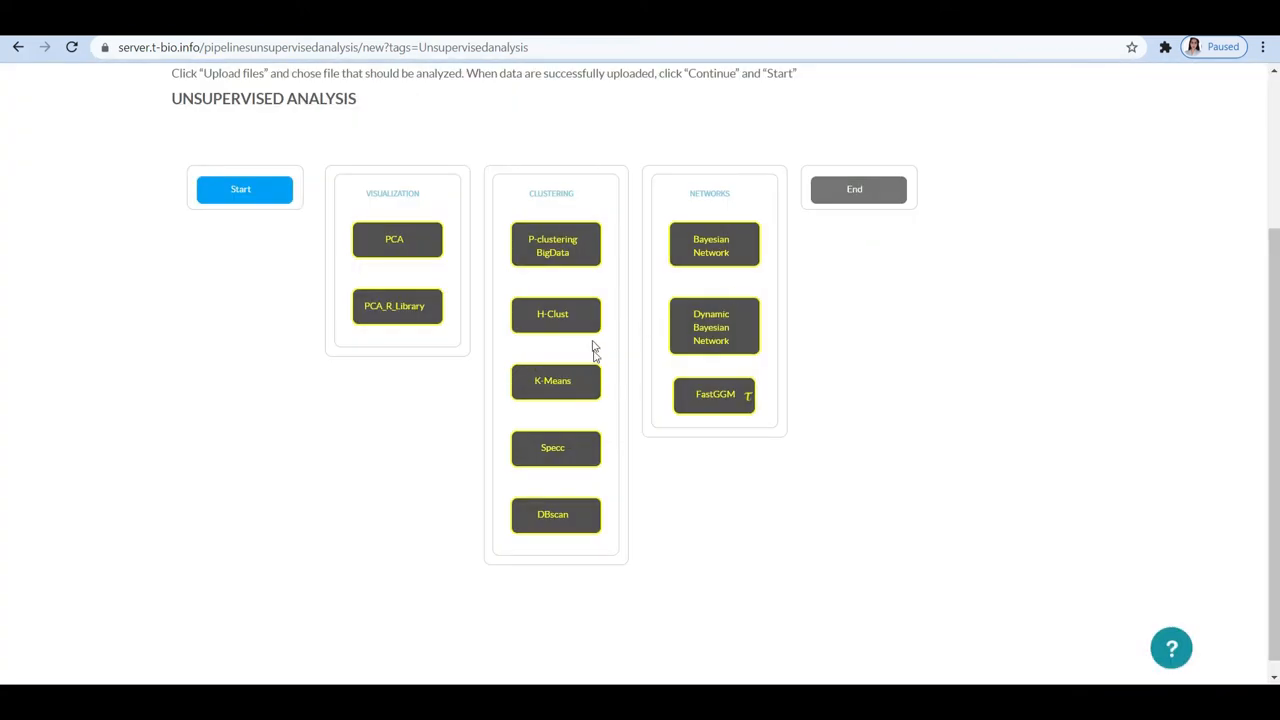
{"action": "mouse_move", "coordinate": [577, 323]}
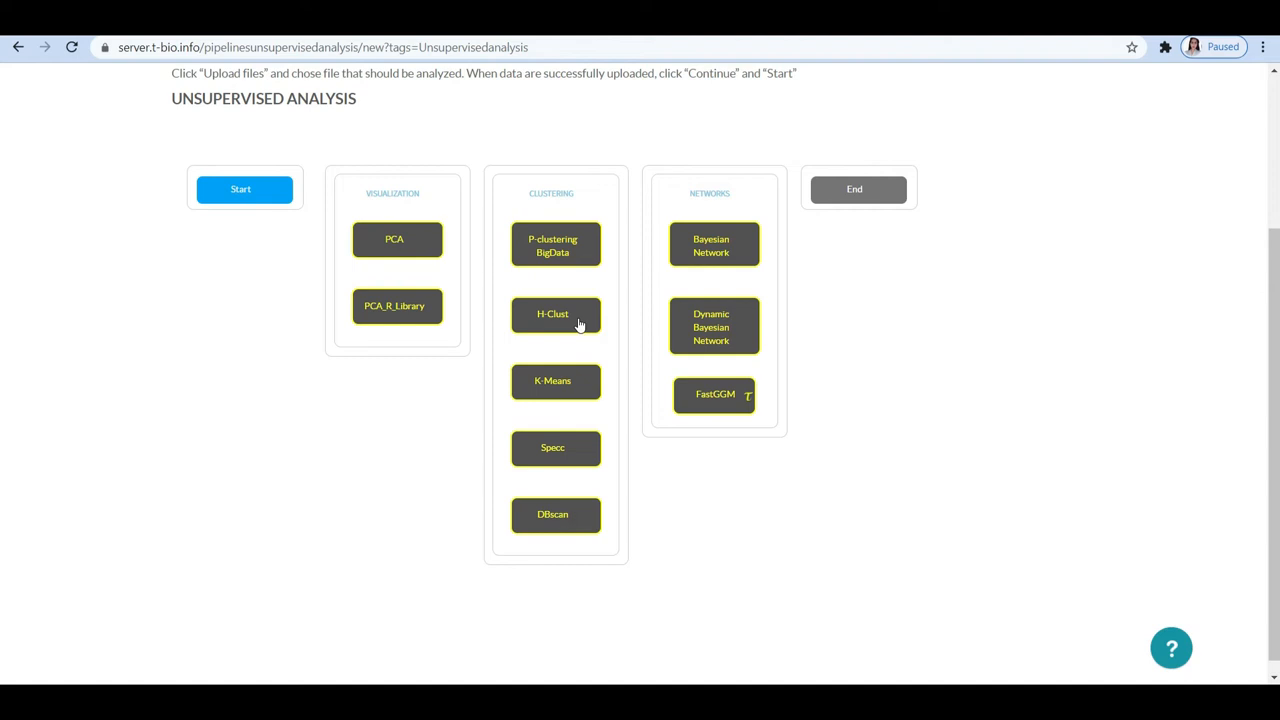
Add H-Clust to the pipeline and keep 'average' as its linkage method.
{"action": "left_click", "coordinate": [553, 314]}
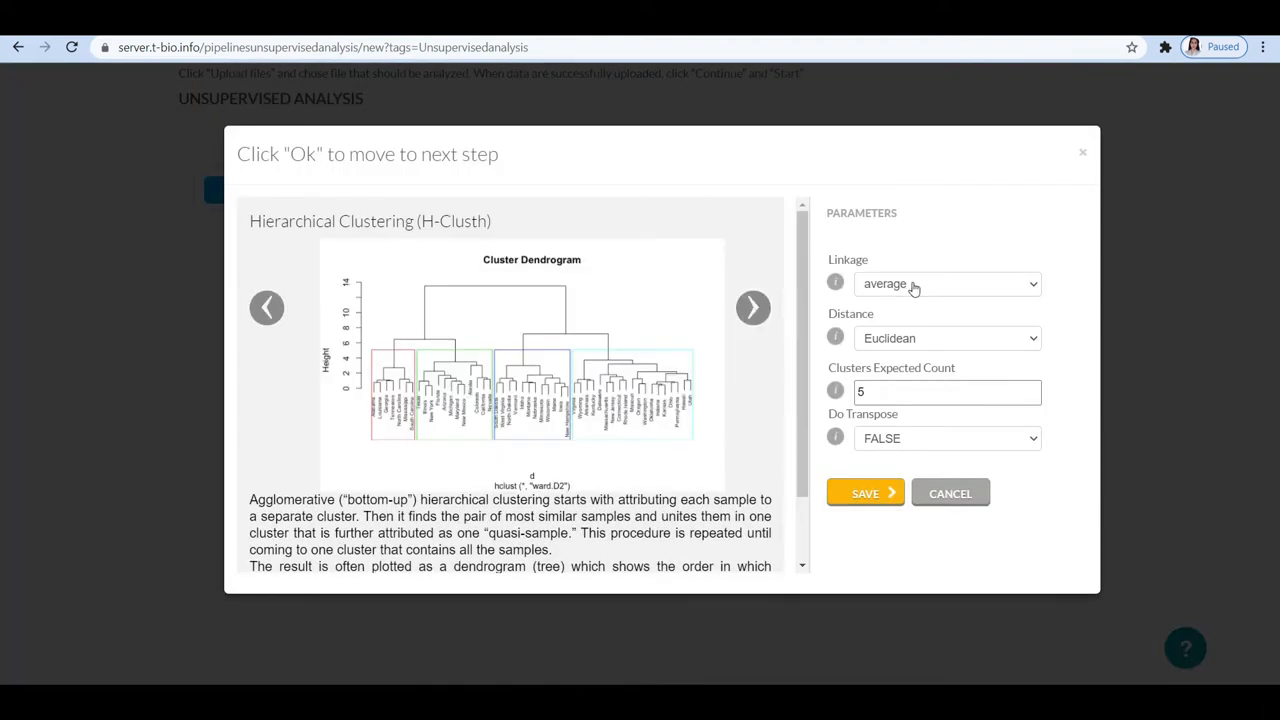
{"action": "left_click", "coordinate": [945, 284]}
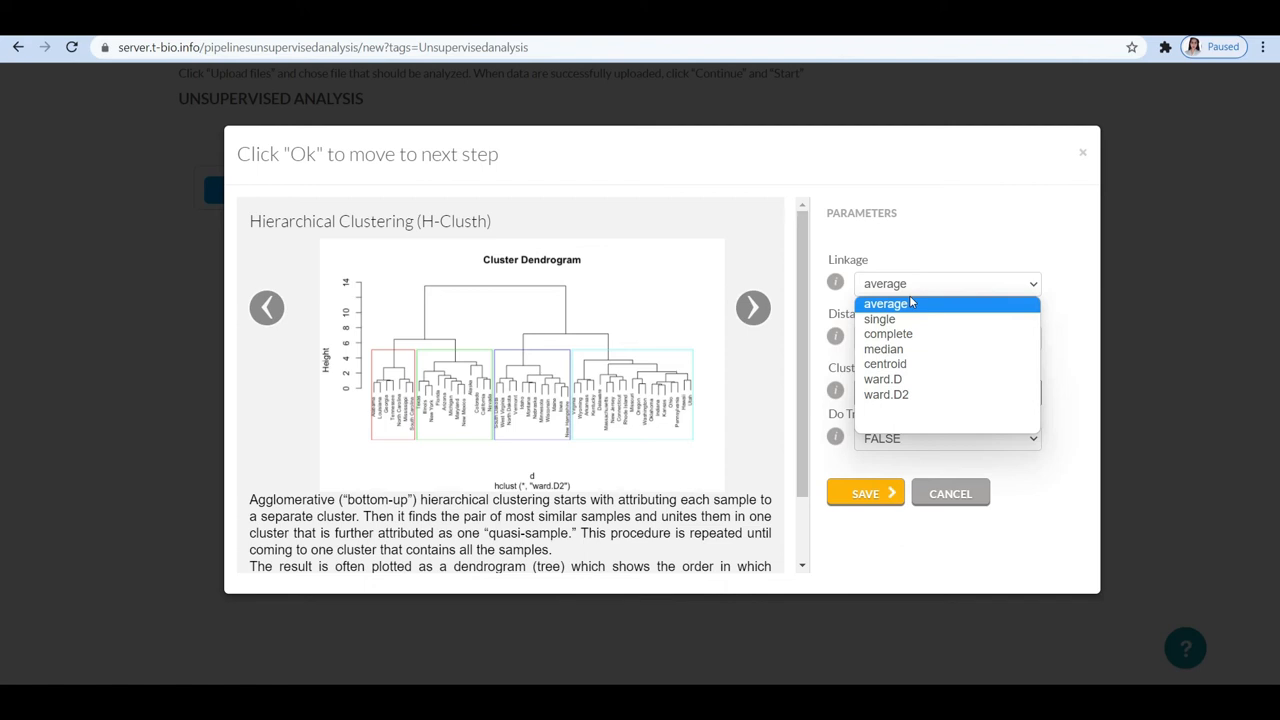
{"action": "left_click", "coordinate": [886, 303]}
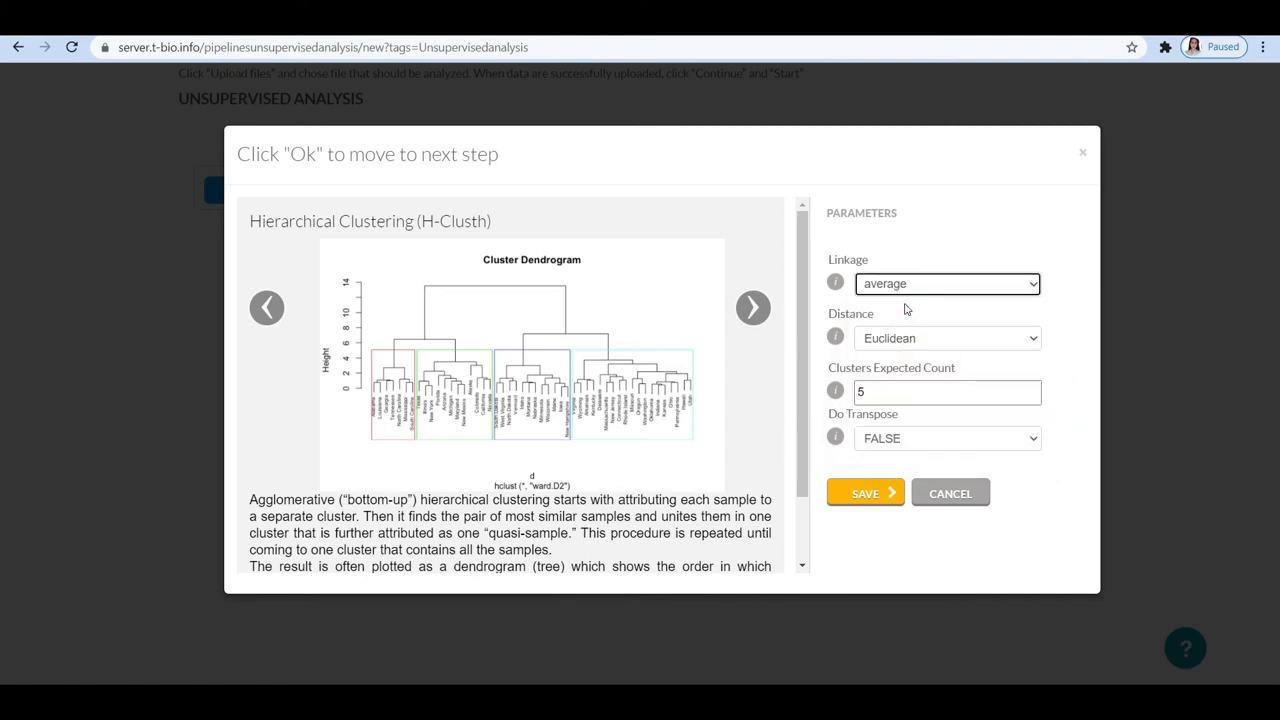
{"action": "mouse_move", "coordinate": [898, 306]}
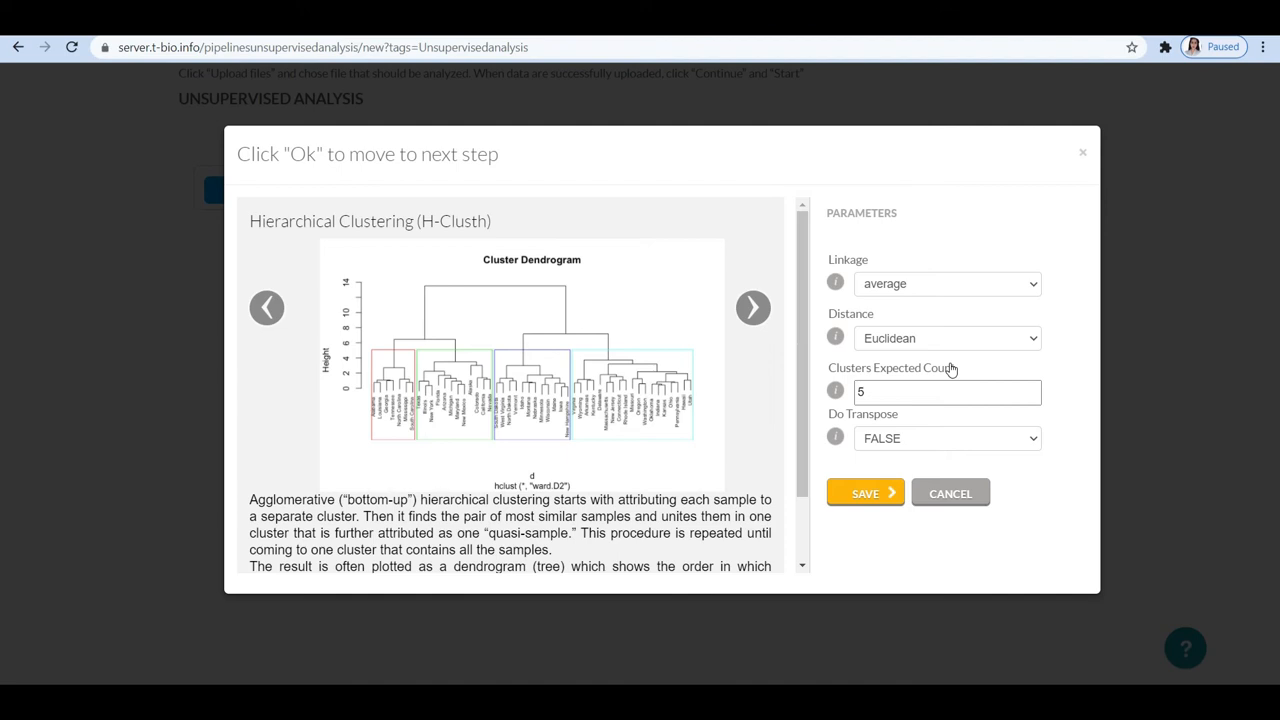
{"action": "mouse_move", "coordinate": [950, 348]}
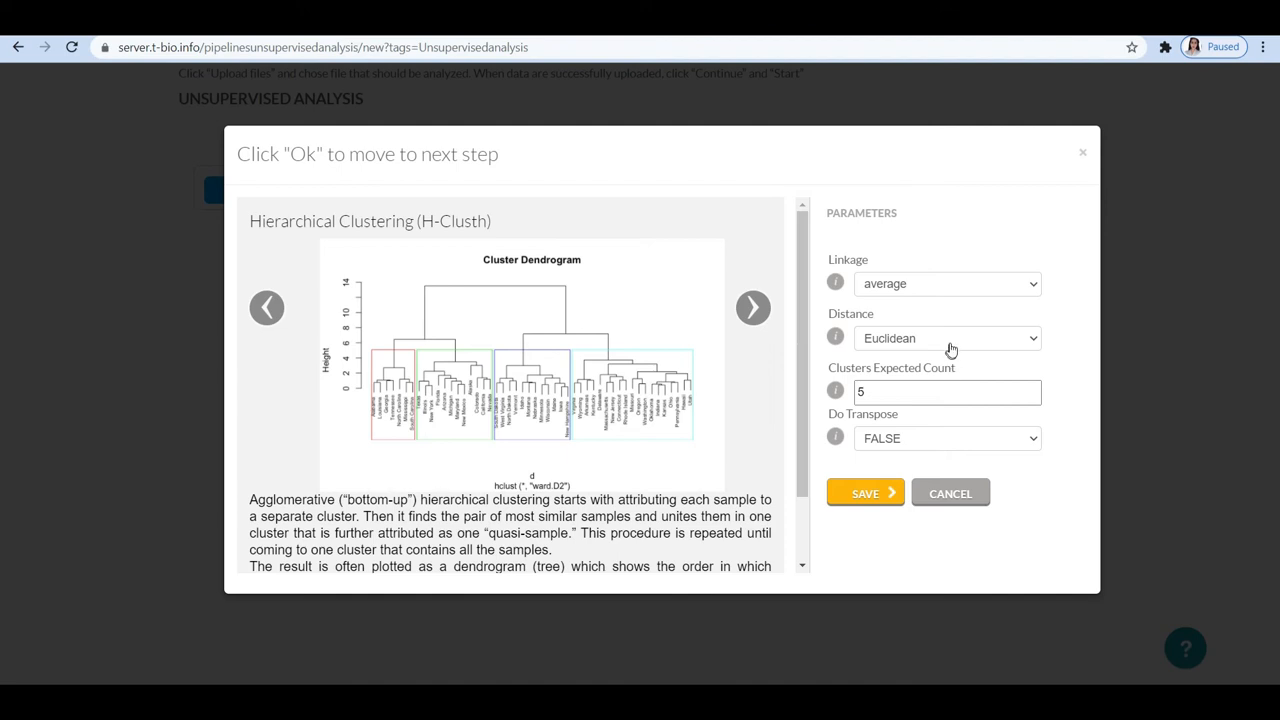
Keep Euclidean distance and FALSE for Do Transpose in the H-Clust parameters.
{"action": "left_click", "coordinate": [946, 338]}
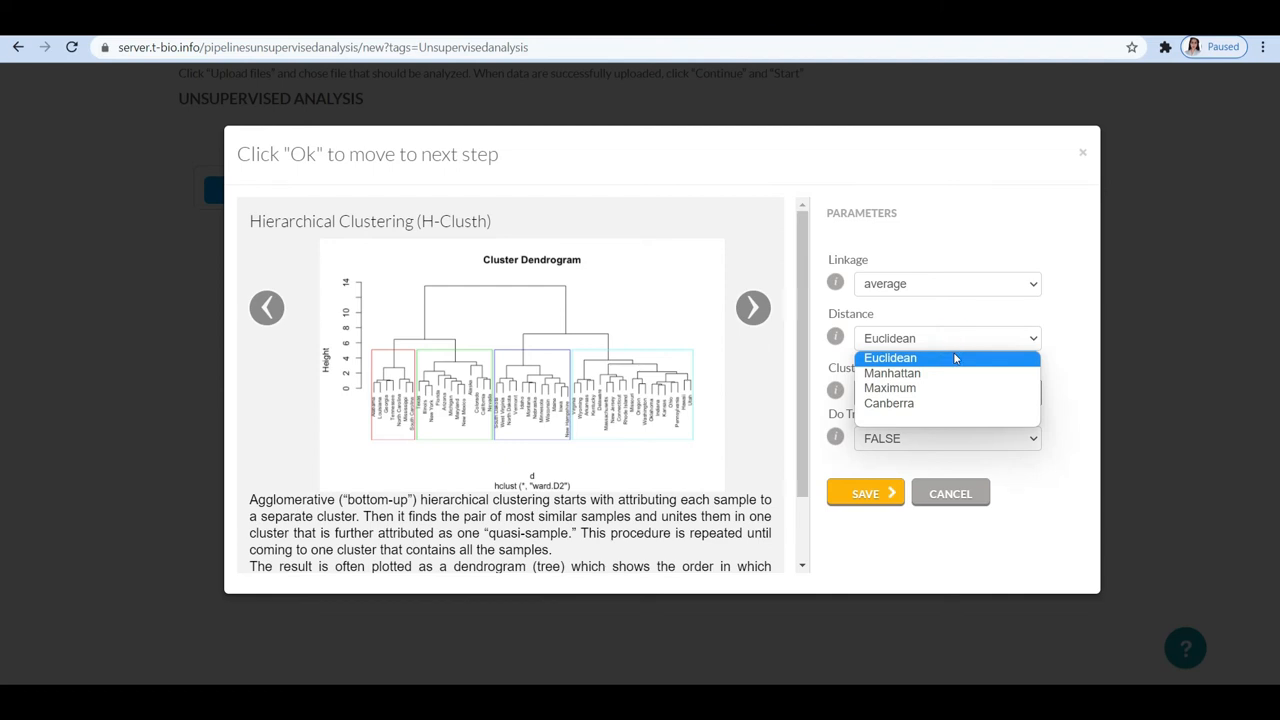
{"action": "mouse_move", "coordinate": [955, 363]}
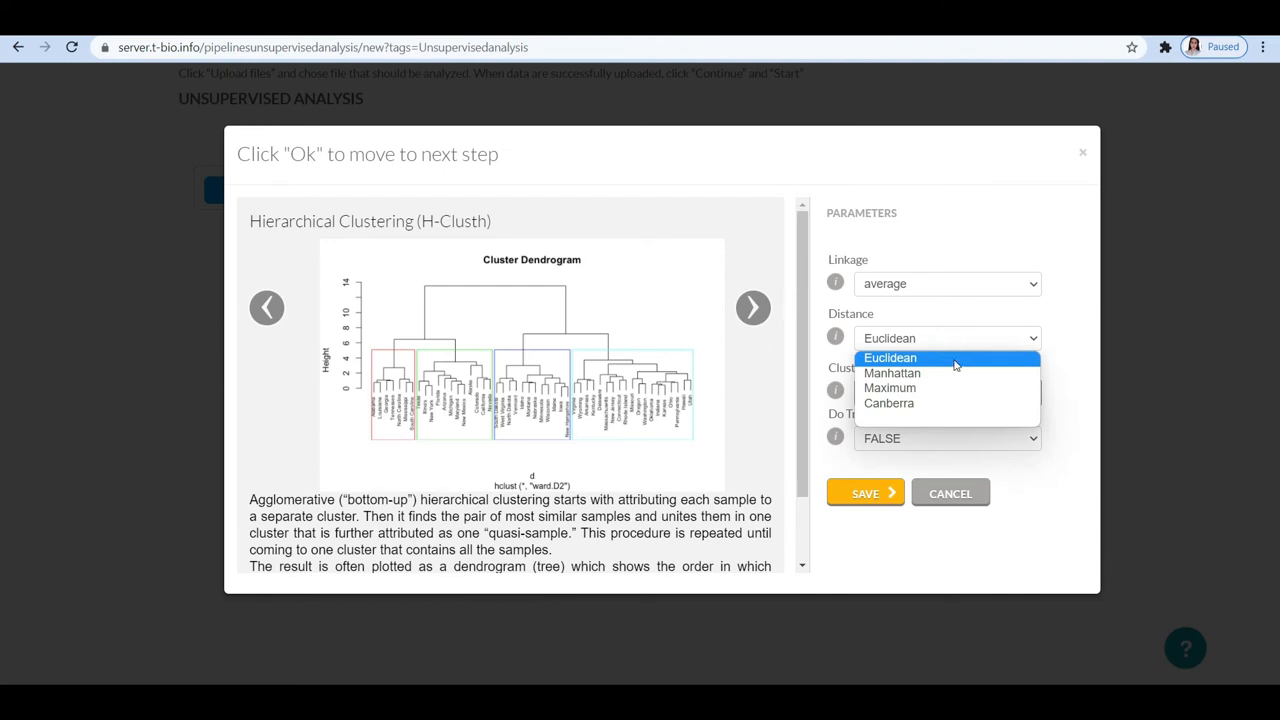
{"action": "left_click", "coordinate": [889, 357]}
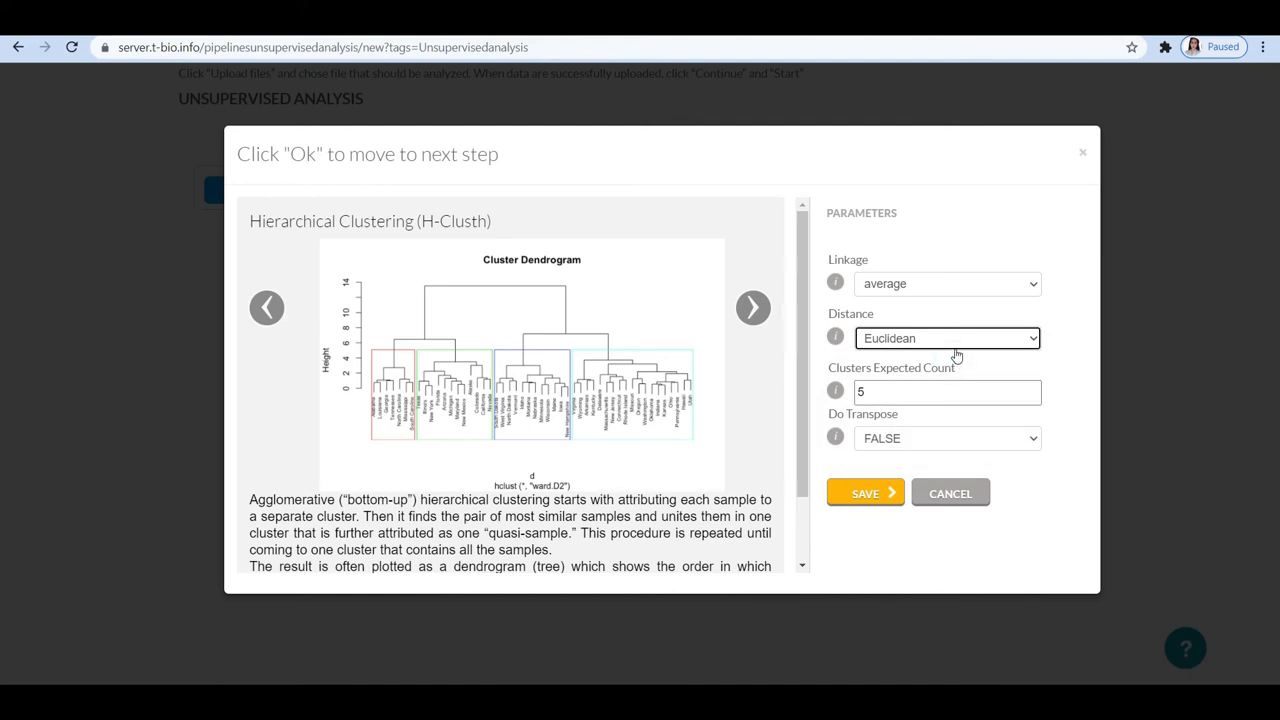
{"action": "left_click", "coordinate": [946, 338]}
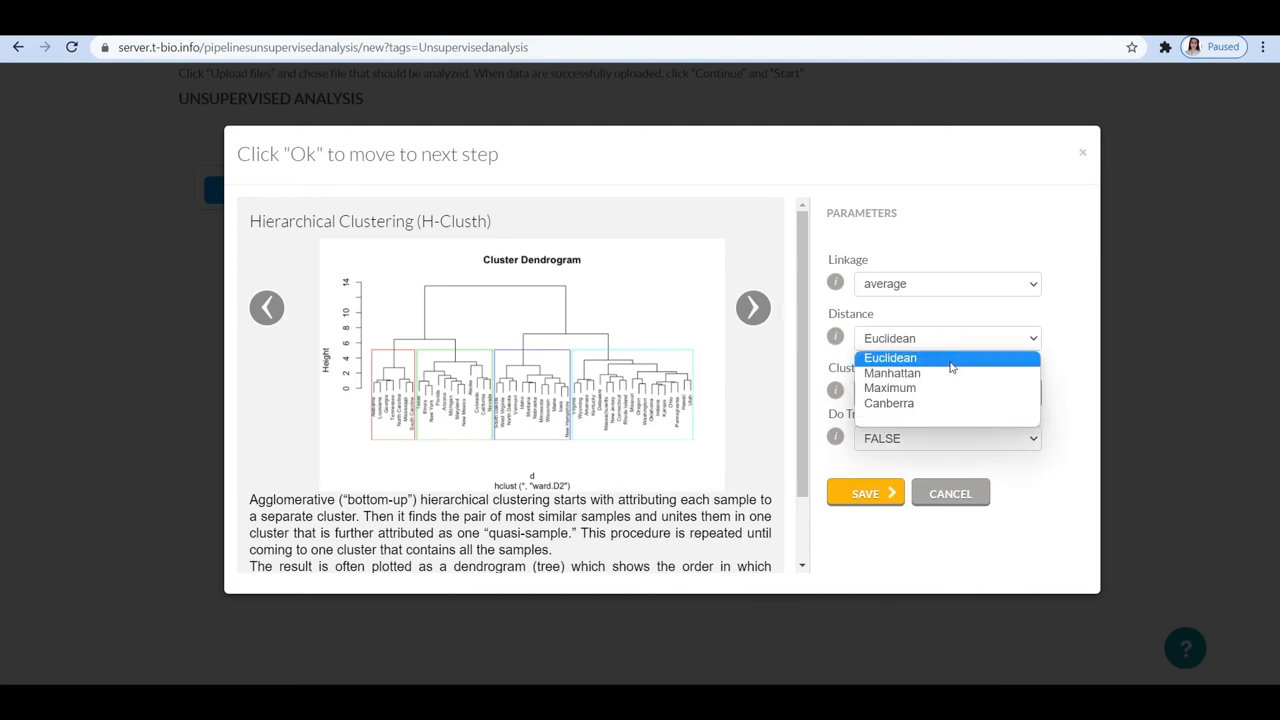
{"action": "left_click", "coordinate": [890, 358]}
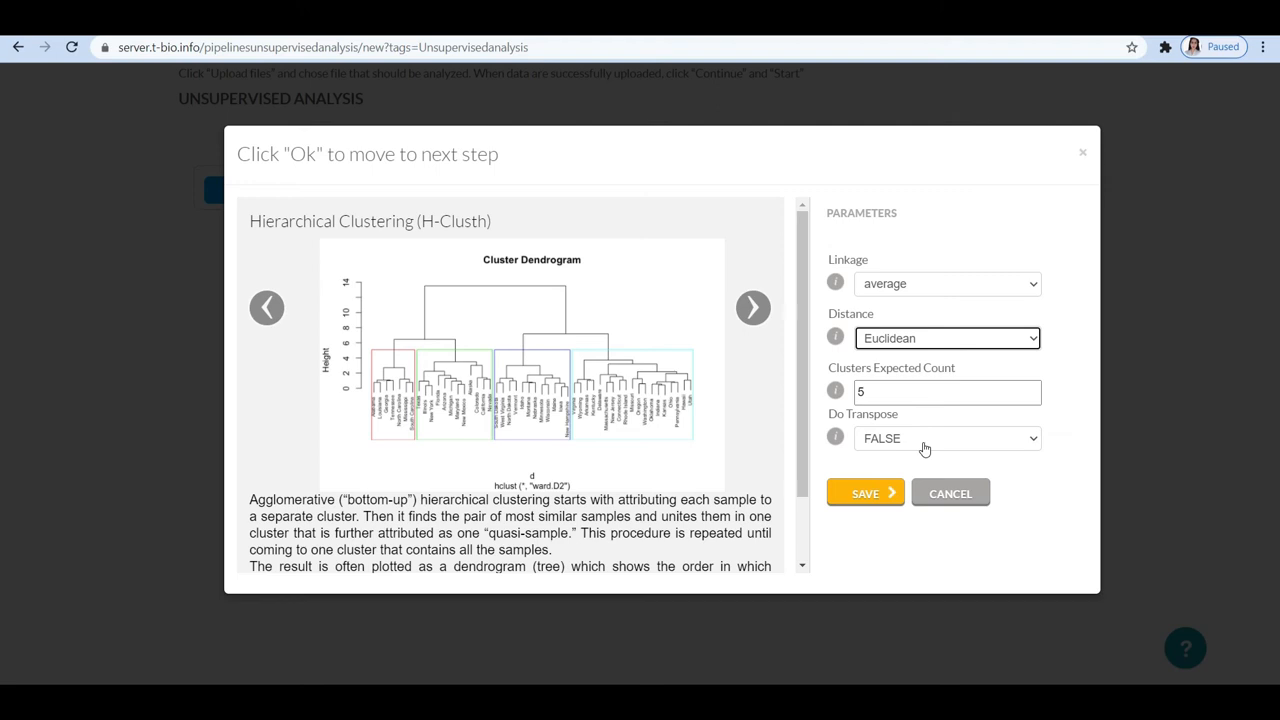
{"action": "left_click", "coordinate": [945, 438]}
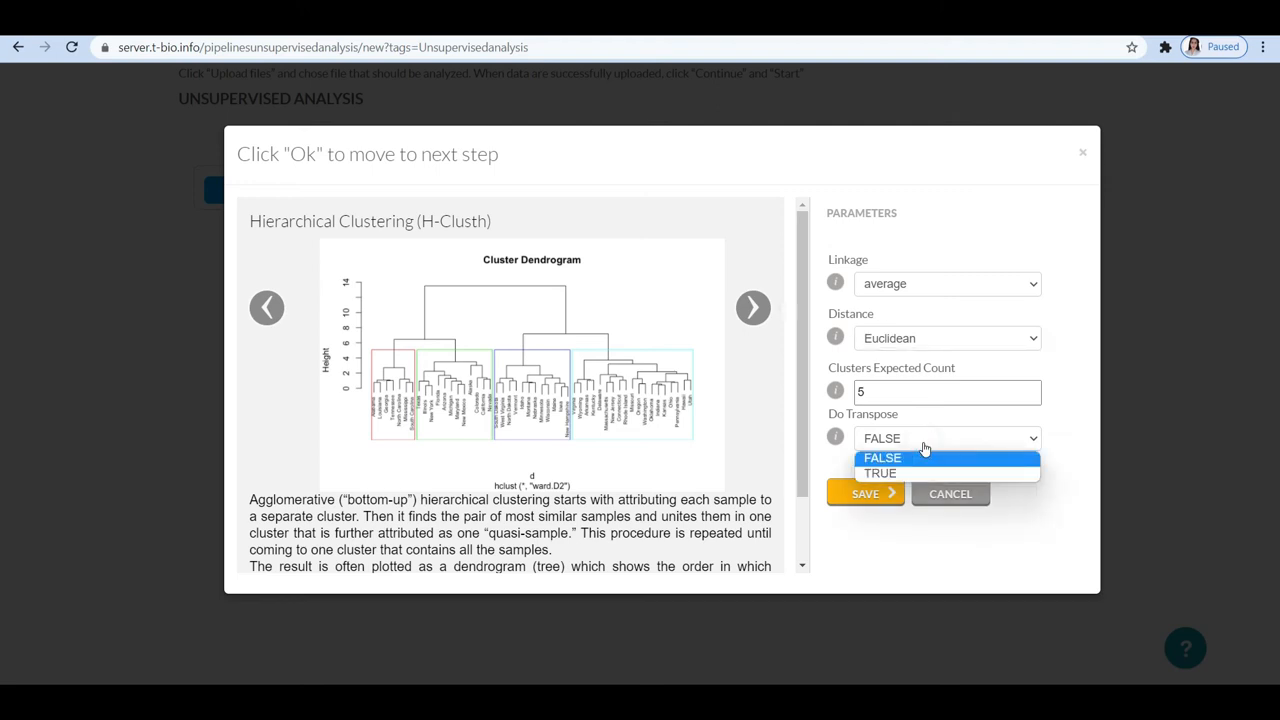
{"action": "left_click", "coordinate": [882, 457]}
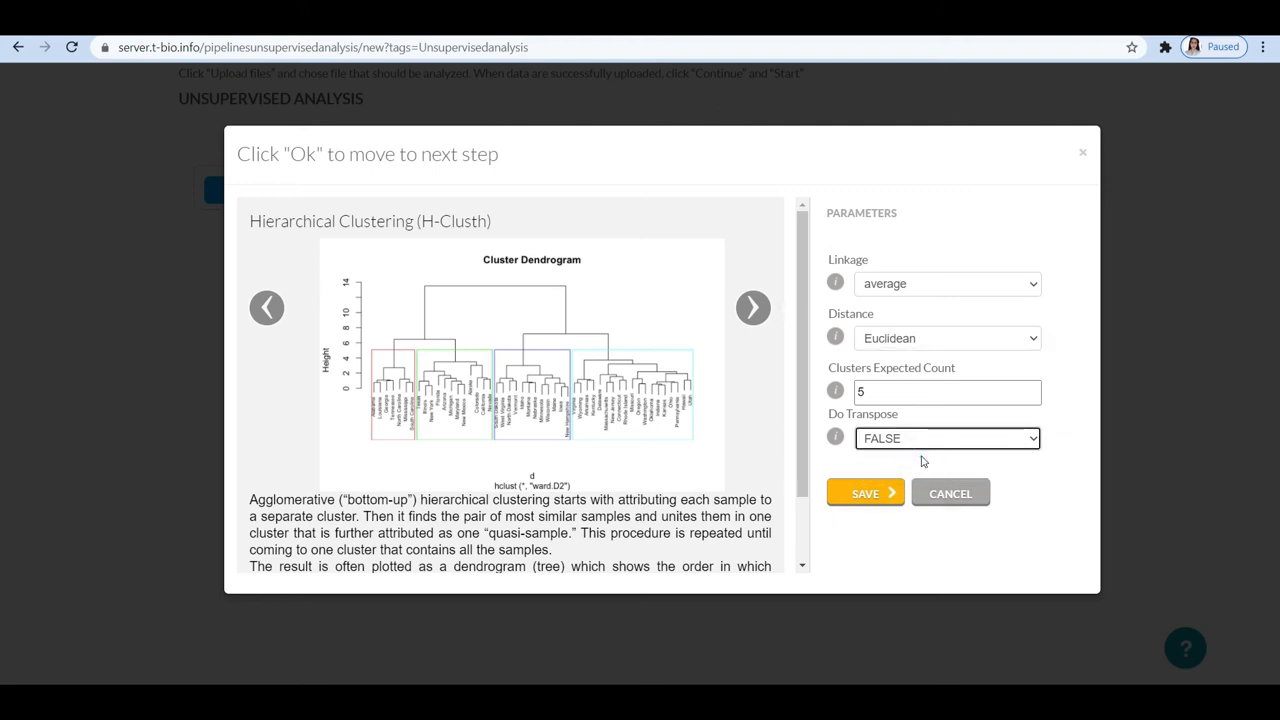
{"action": "mouse_move", "coordinate": [865, 493]}
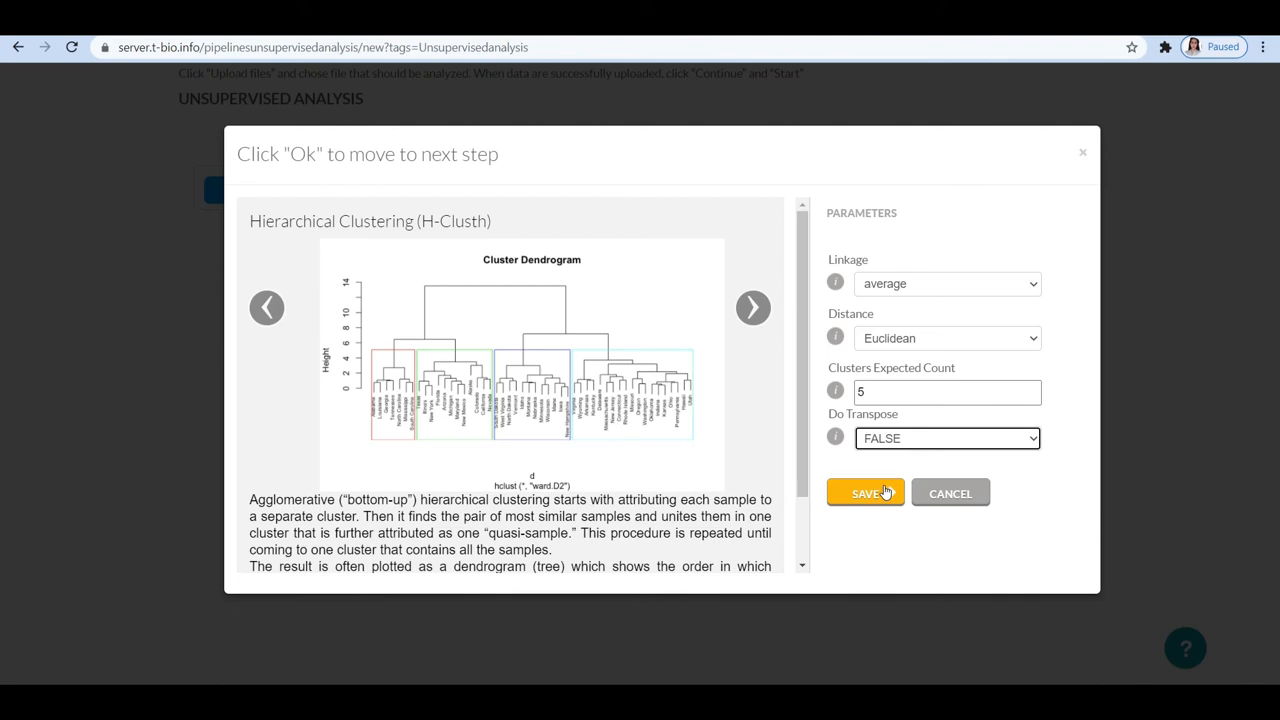
Save the H-Clust parameters and connect the End node to the pipeline.
{"action": "left_click", "coordinate": [865, 493]}
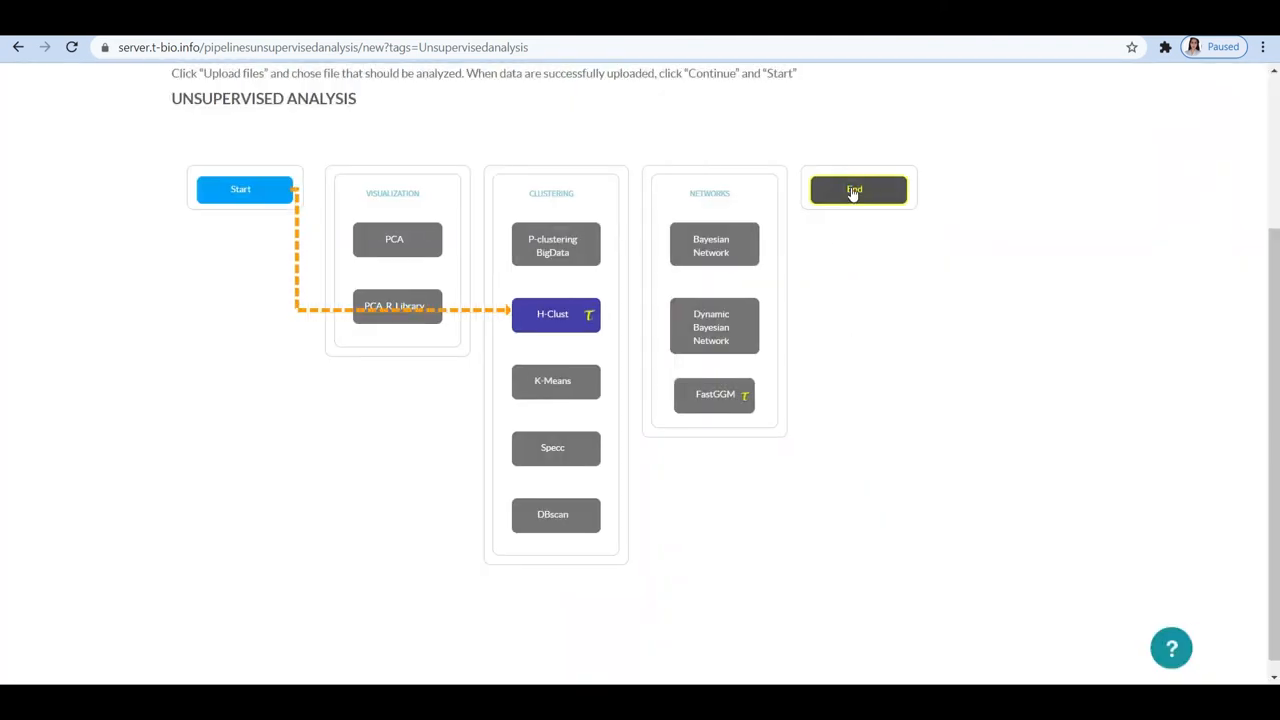
{"action": "left_click", "coordinate": [857, 190]}
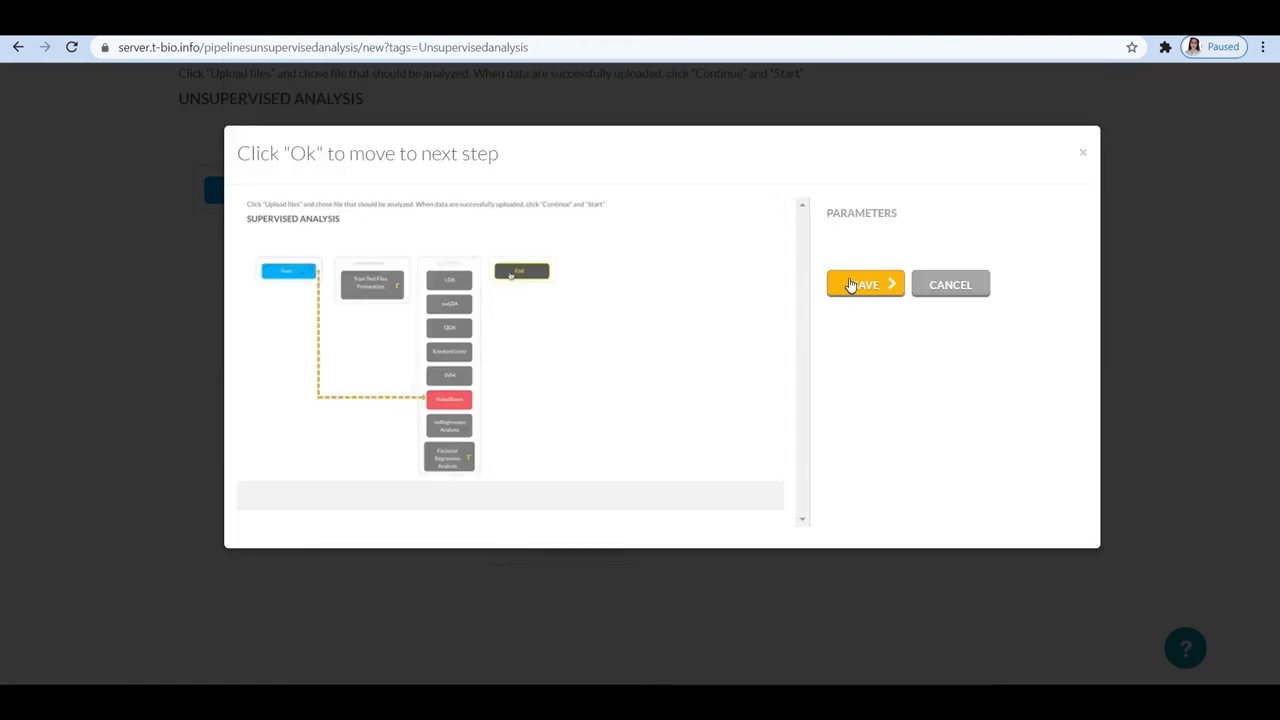
{"action": "left_click", "coordinate": [864, 284]}
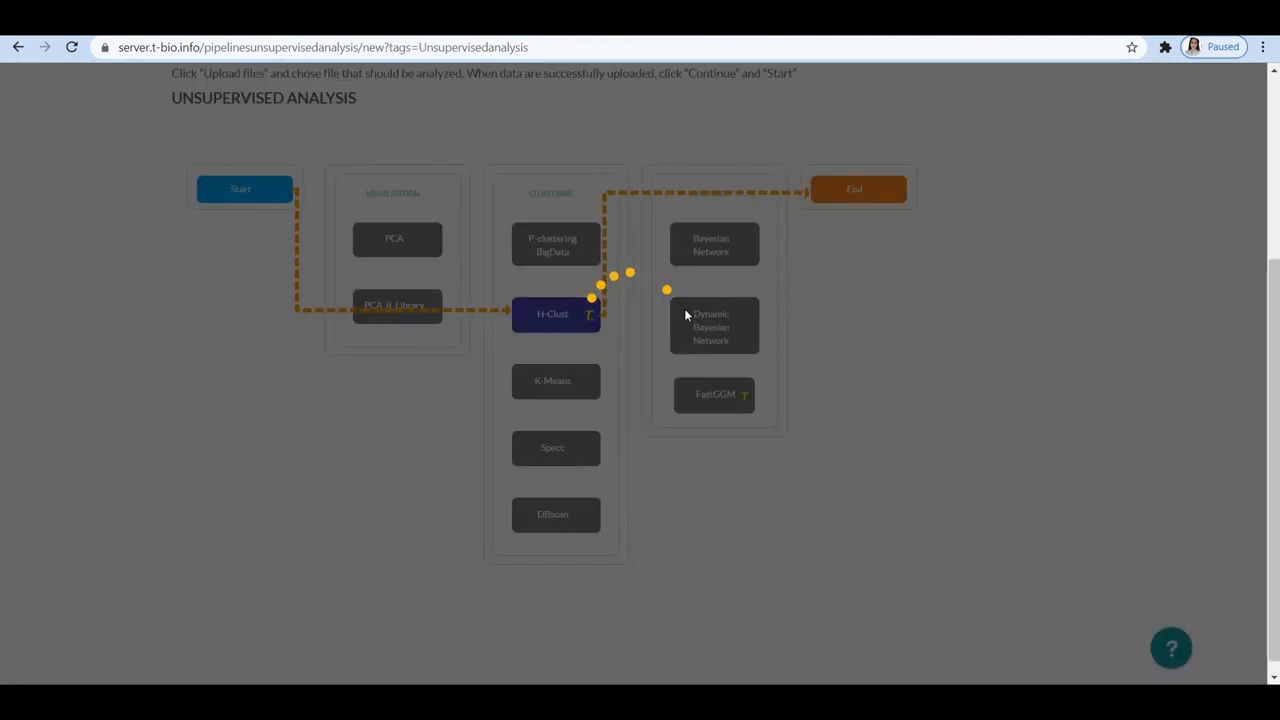
Name the pipeline 'H-Clust' and save it.
{"action": "type", "text": "h"}
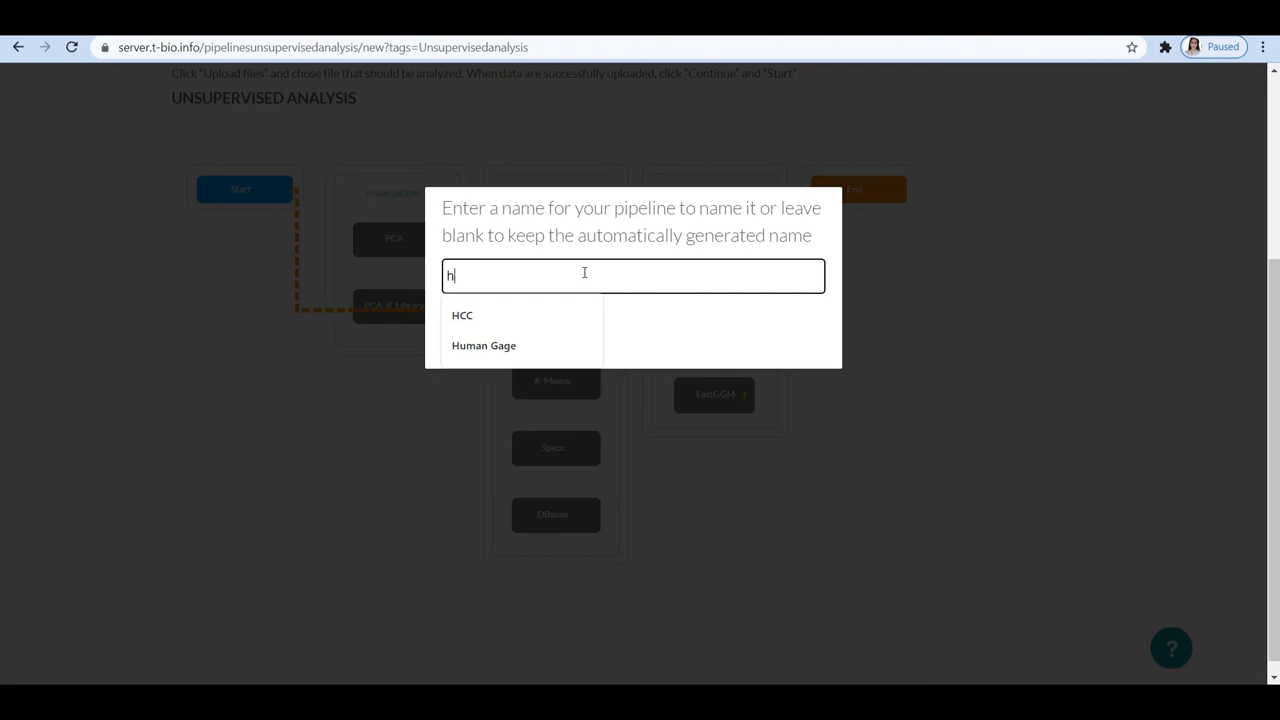
{"action": "type", "text": "-cLS"}
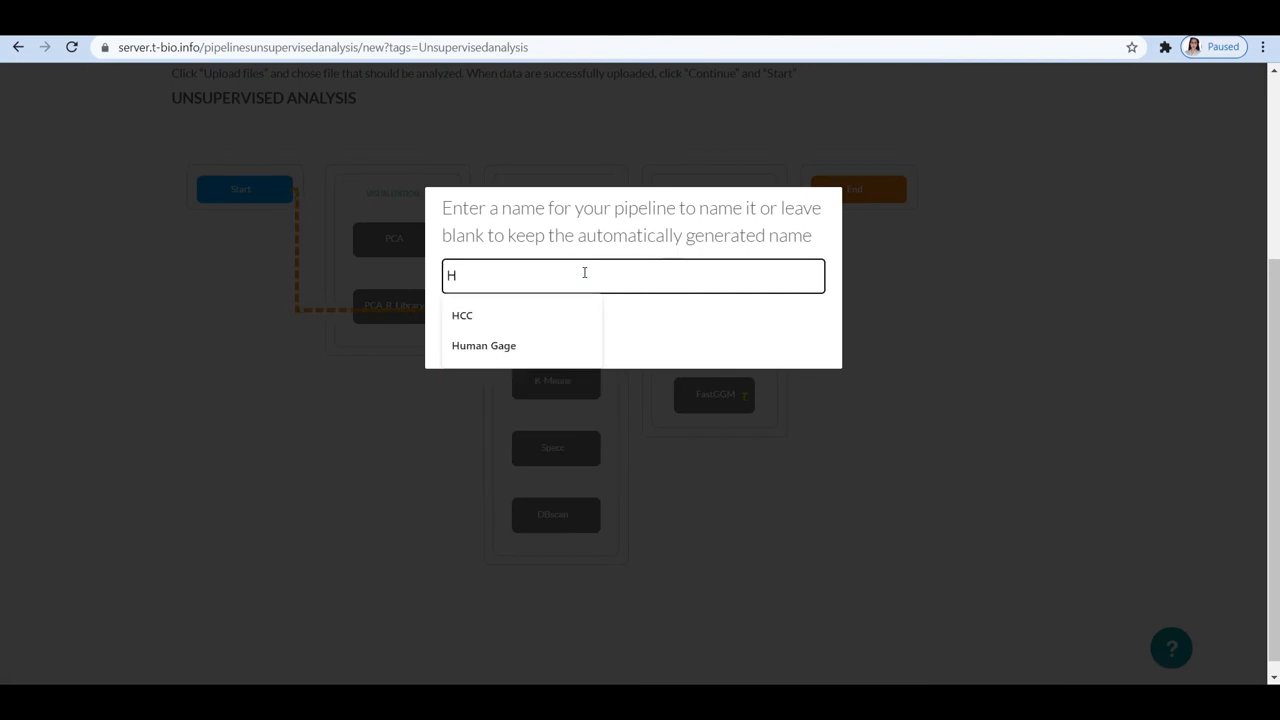
{"action": "type", "text": "-Clust"}
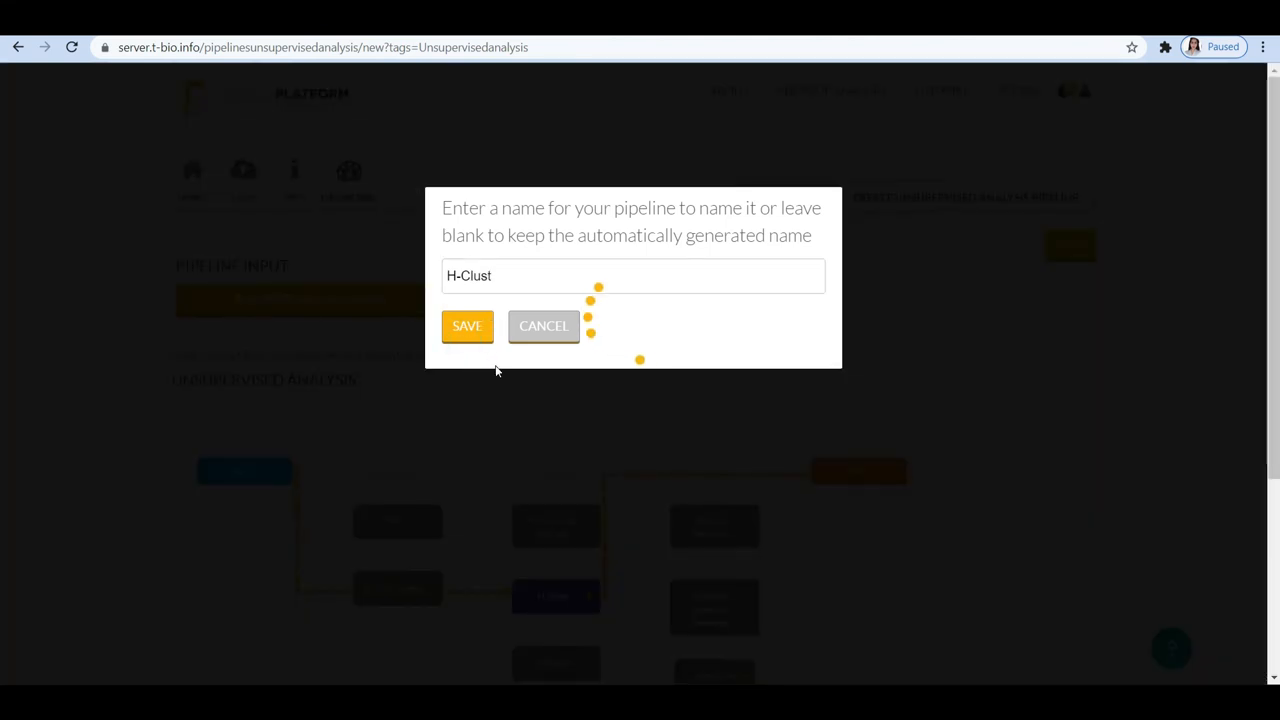
{"action": "left_click", "coordinate": [466, 325]}
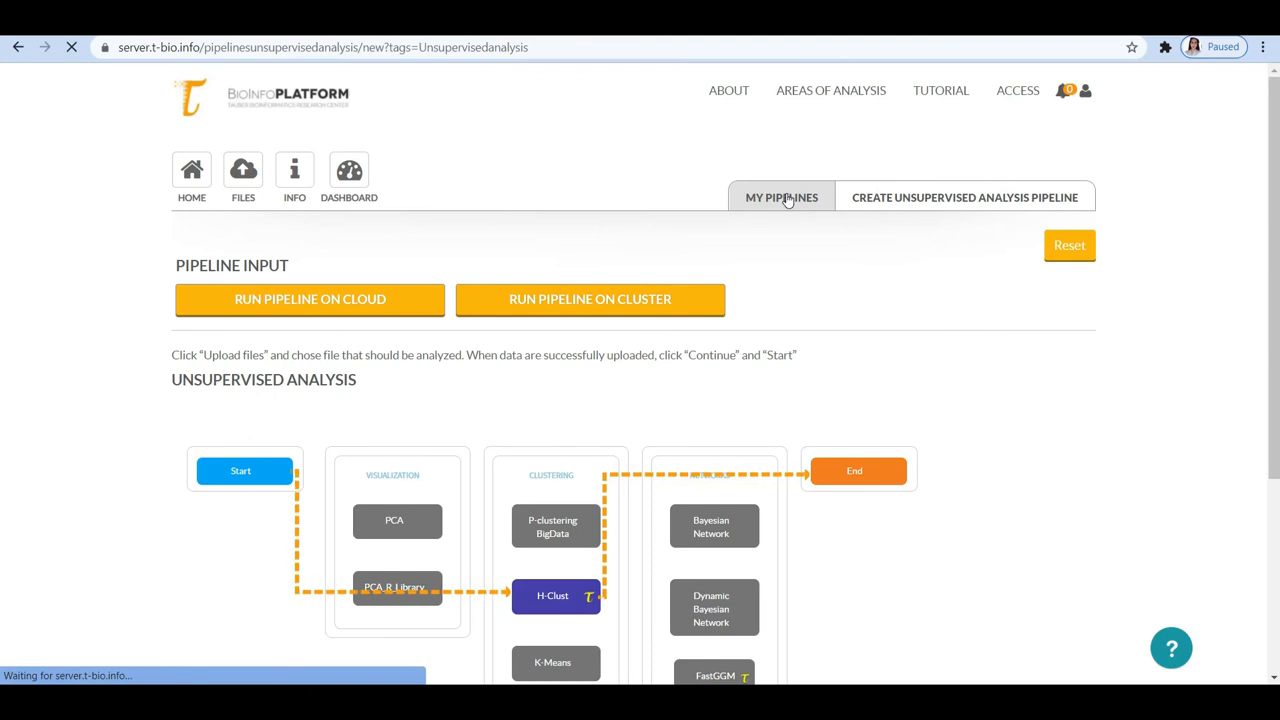
{"action": "left_click", "coordinate": [781, 197]}
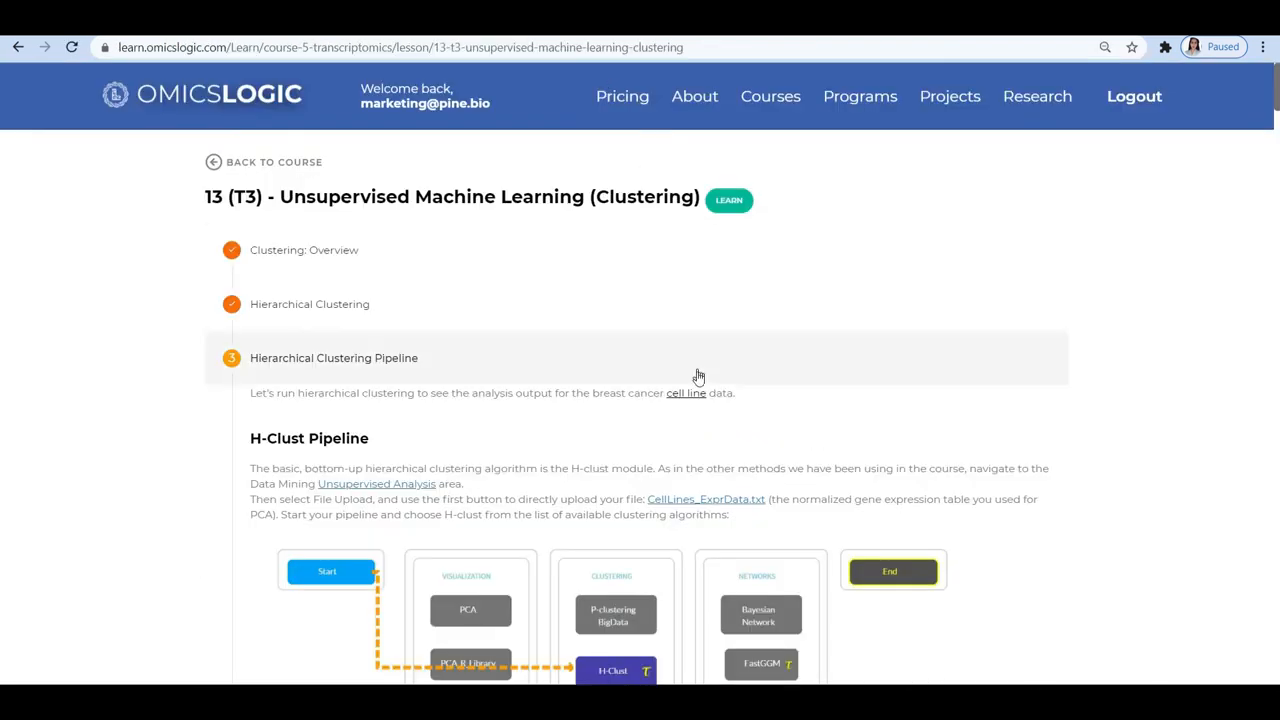
Scroll through the Hierarchical Clustering Pipeline lesson down to the Complete and Next buttons.
{"action": "scroll", "scroll_direction": "down", "scroll_amount": 3}
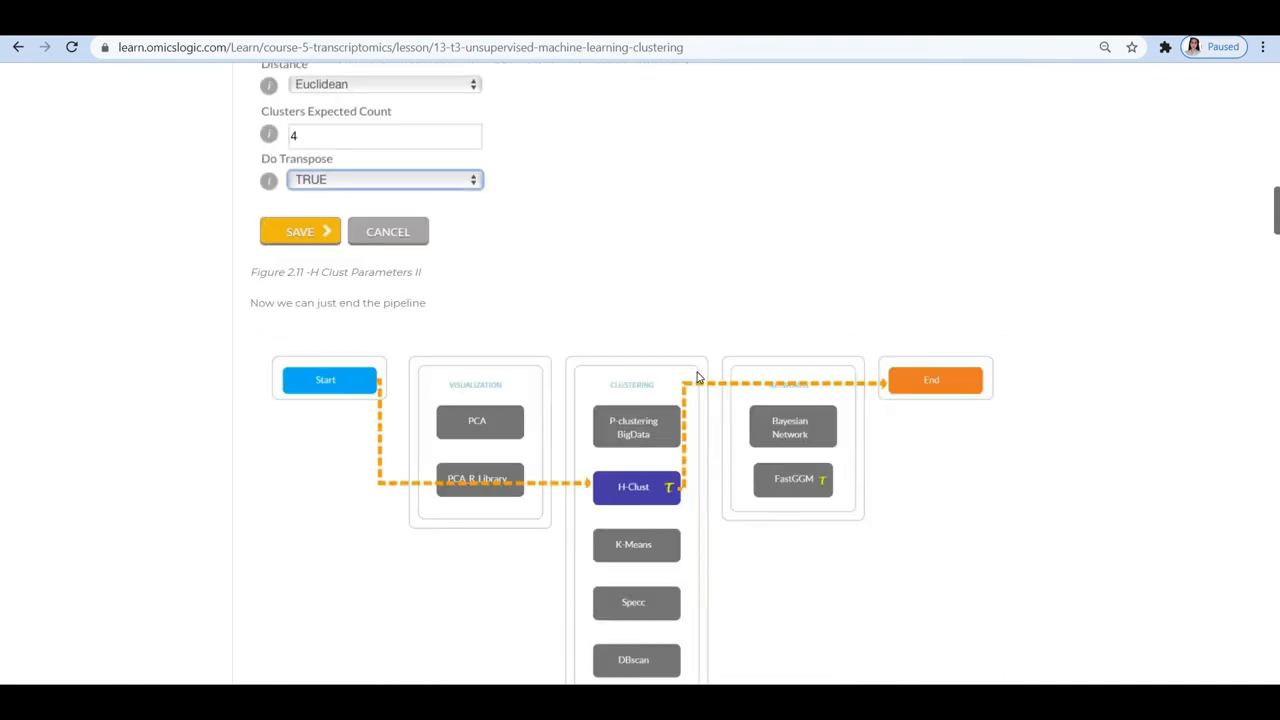
{"action": "scroll", "scroll_direction": "down", "scroll_amount": 3}
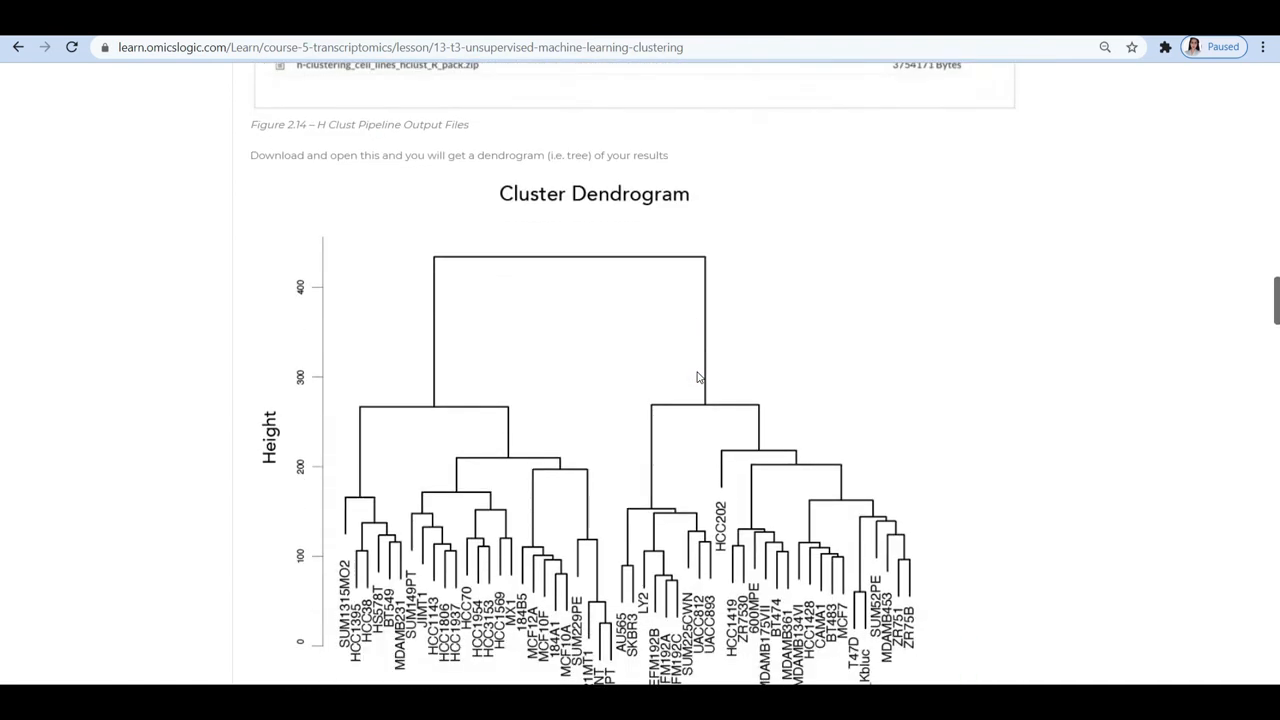
{"action": "scroll", "scroll_direction": "down", "scroll_amount": 3}
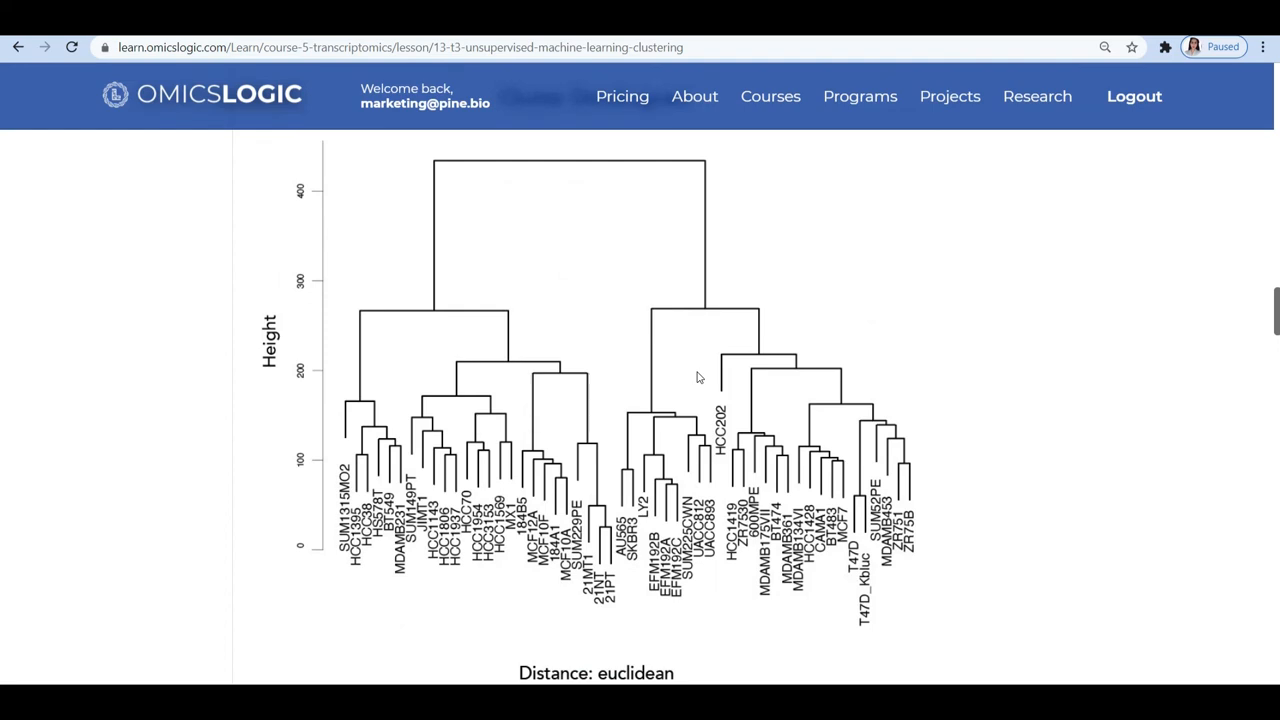
{"action": "scroll", "scroll_direction": "down", "scroll_amount": 3}
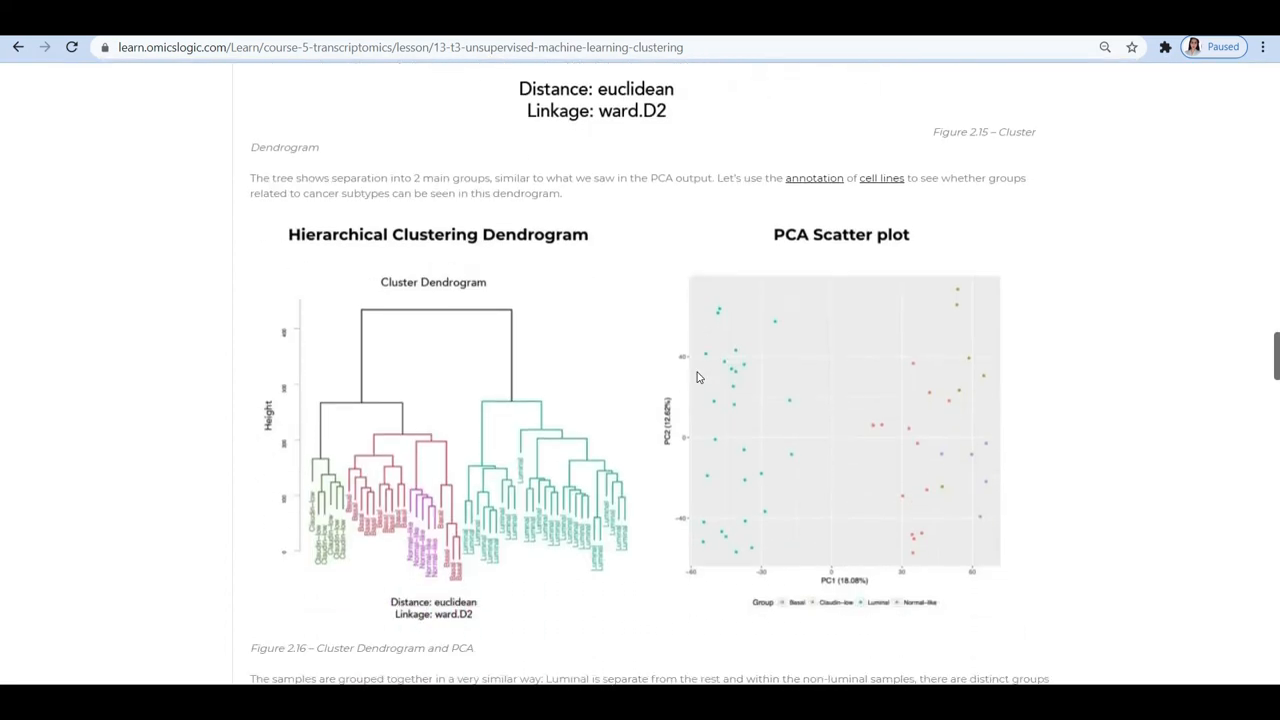
{"action": "scroll", "scroll_direction": "down", "scroll_amount": 3}
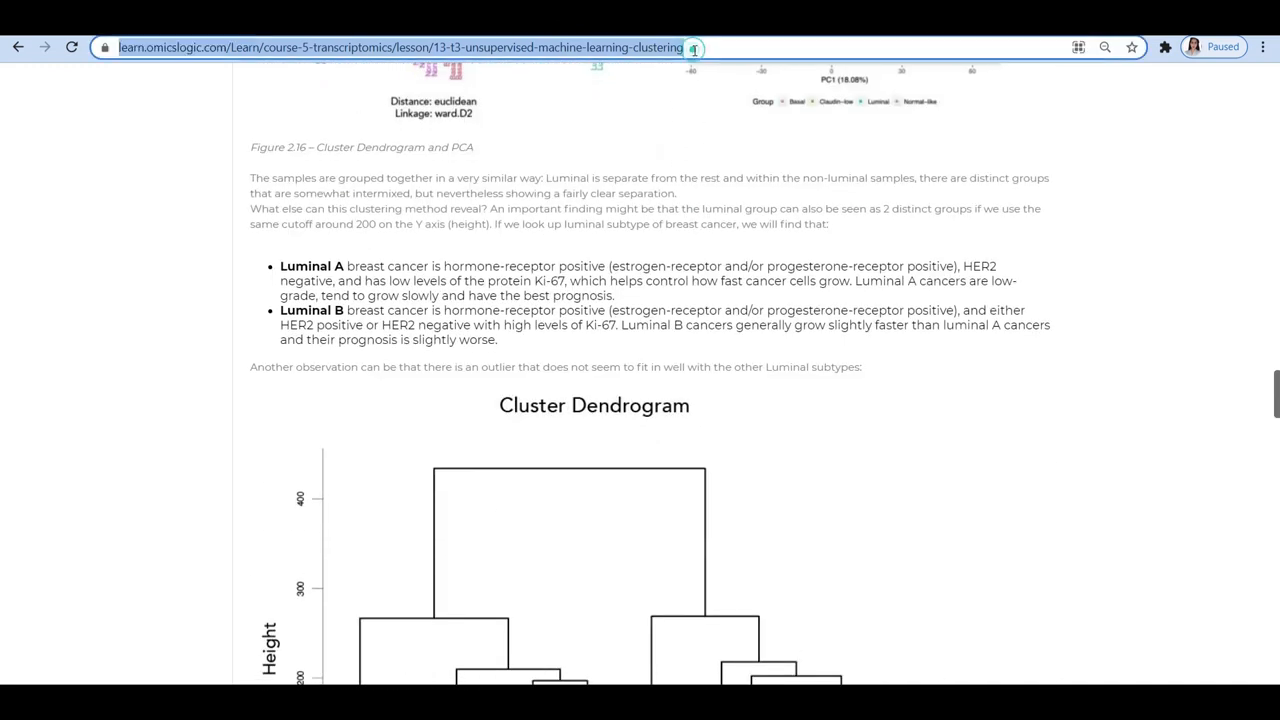
{"action": "scroll", "scroll_direction": "down", "scroll_amount": 3}
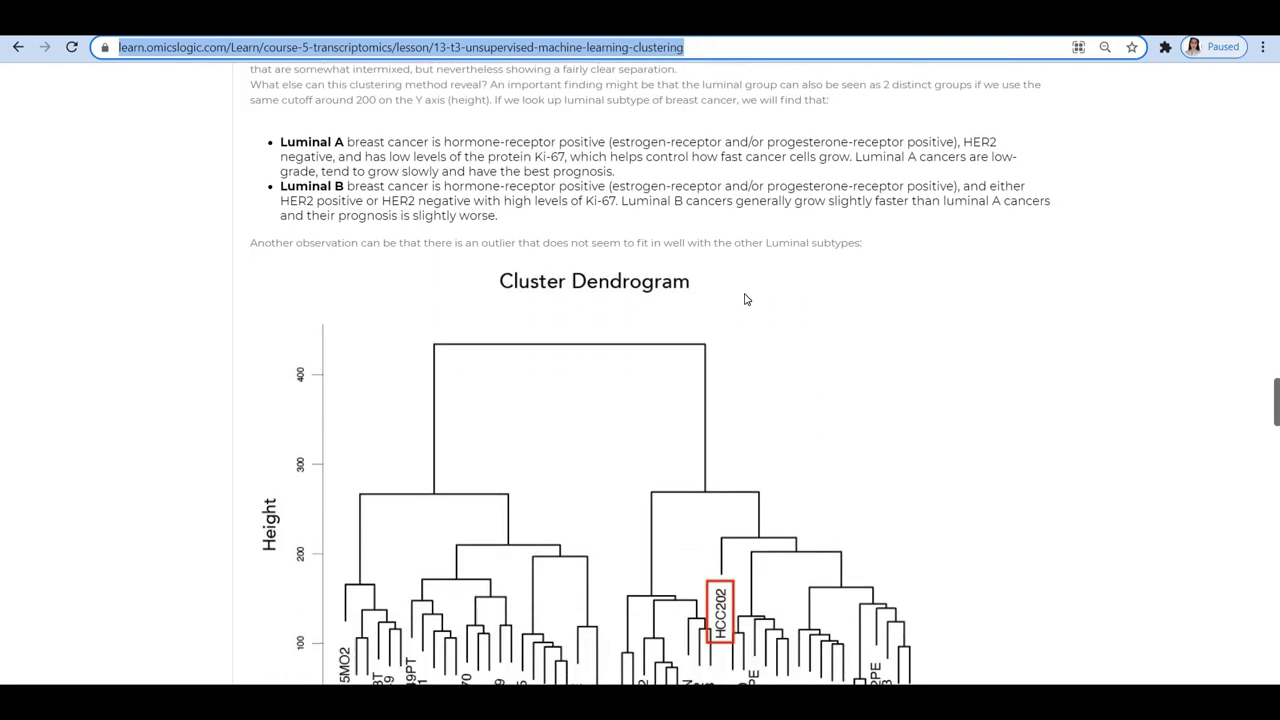
{"action": "scroll", "scroll_direction": "down", "scroll_amount": 3}
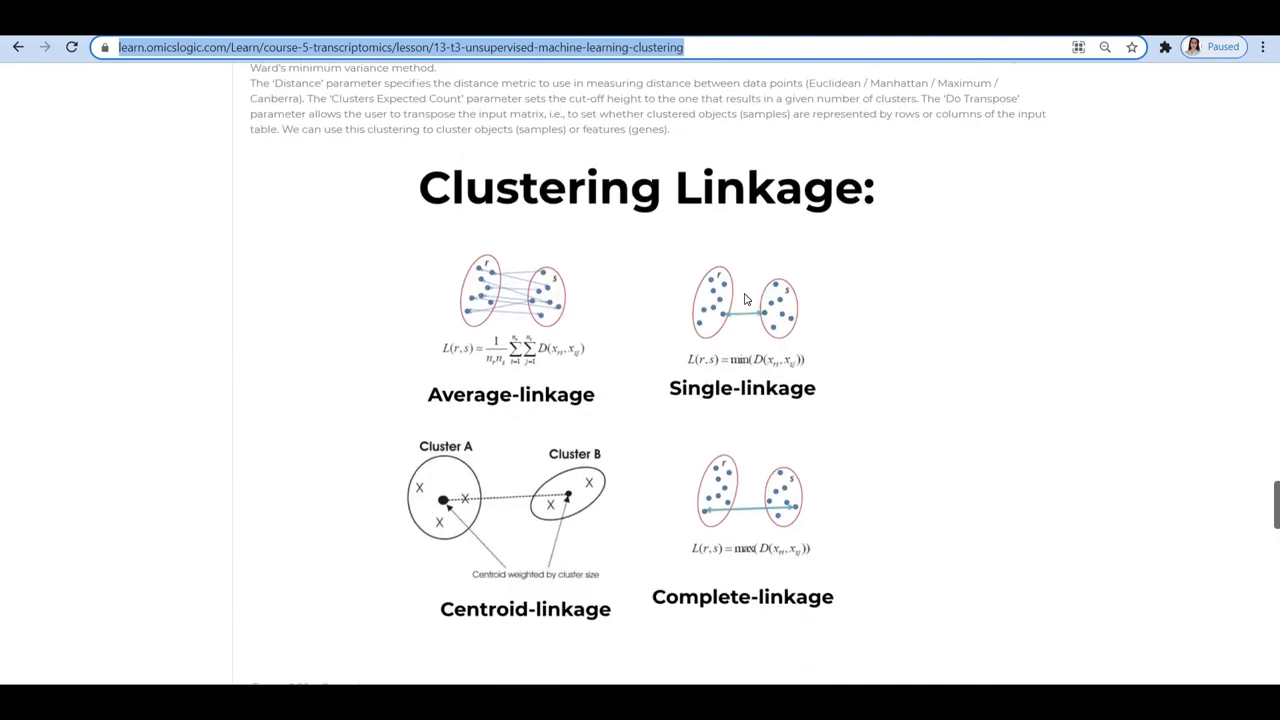
{"action": "scroll", "scroll_direction": "down", "scroll_amount": 3}
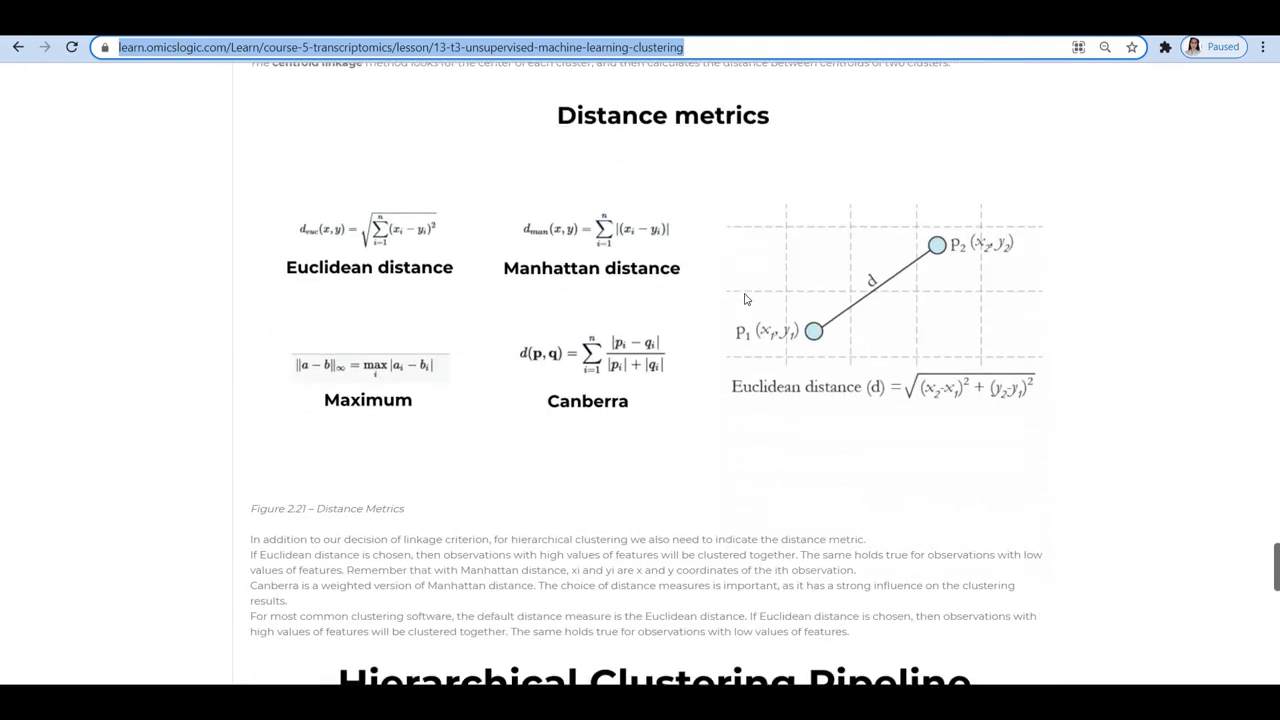
{"action": "scroll", "scroll_direction": "down", "scroll_amount": 3}
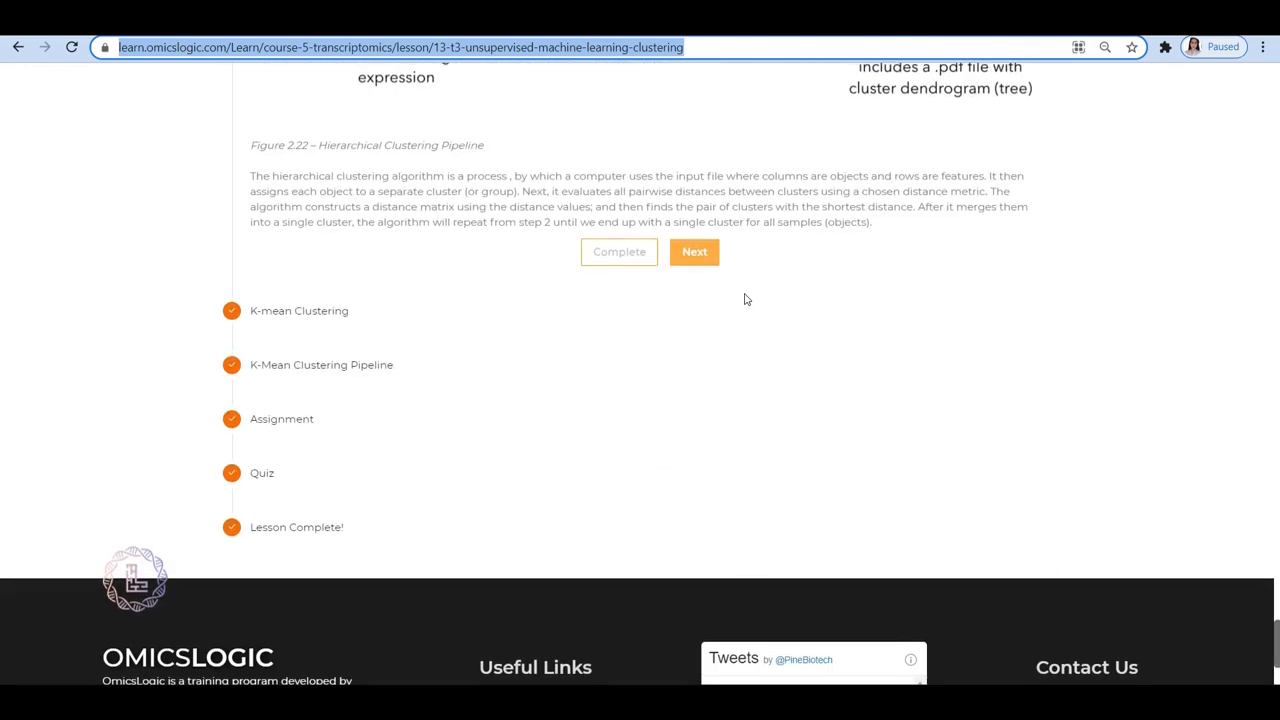
{"action": "scroll", "scroll_direction": "down", "scroll_amount": 3}
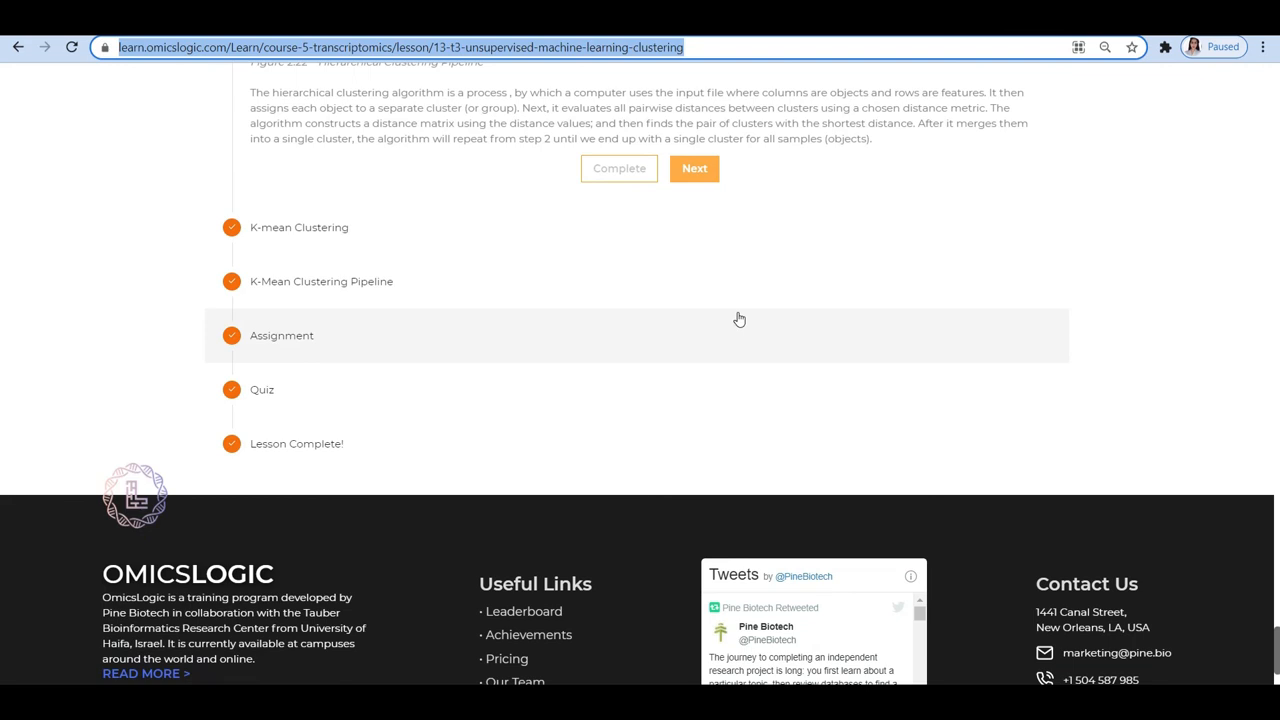